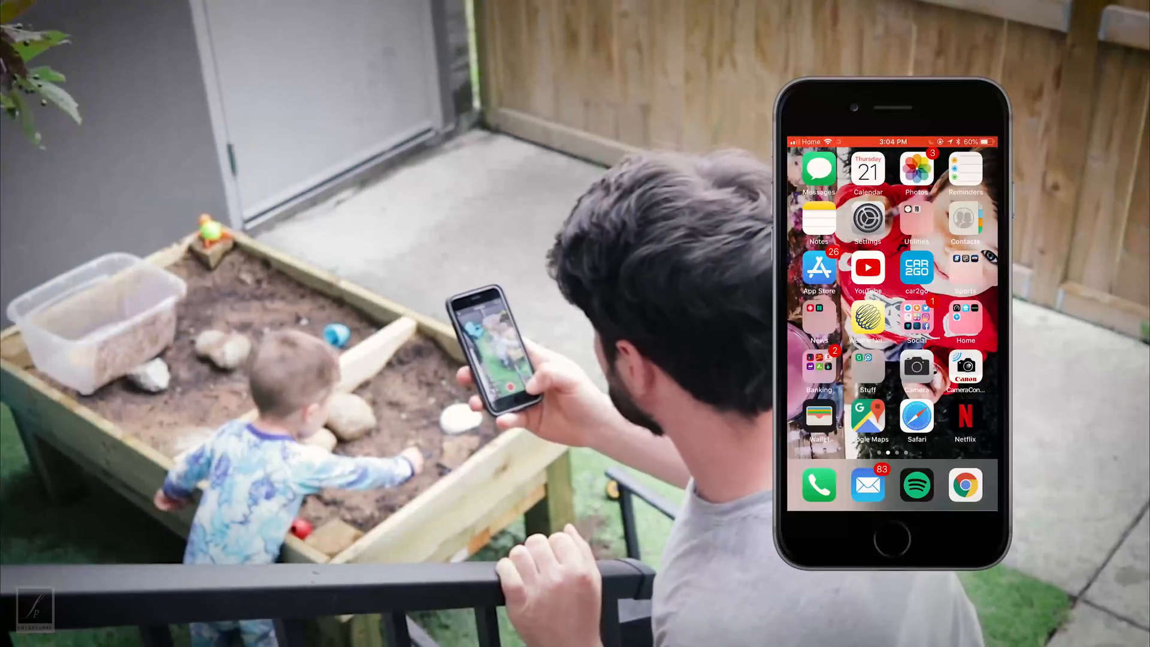
- Open the Videos album of 622 clips in iOS Photos
left_click(916, 170)
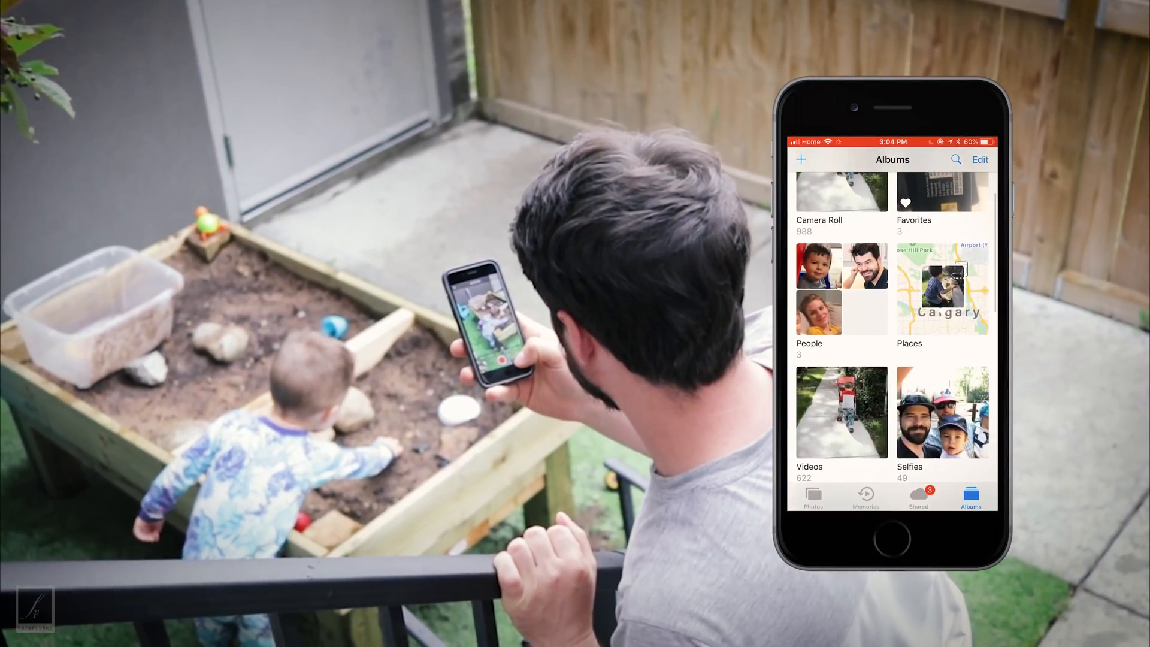
left_click(841, 412)
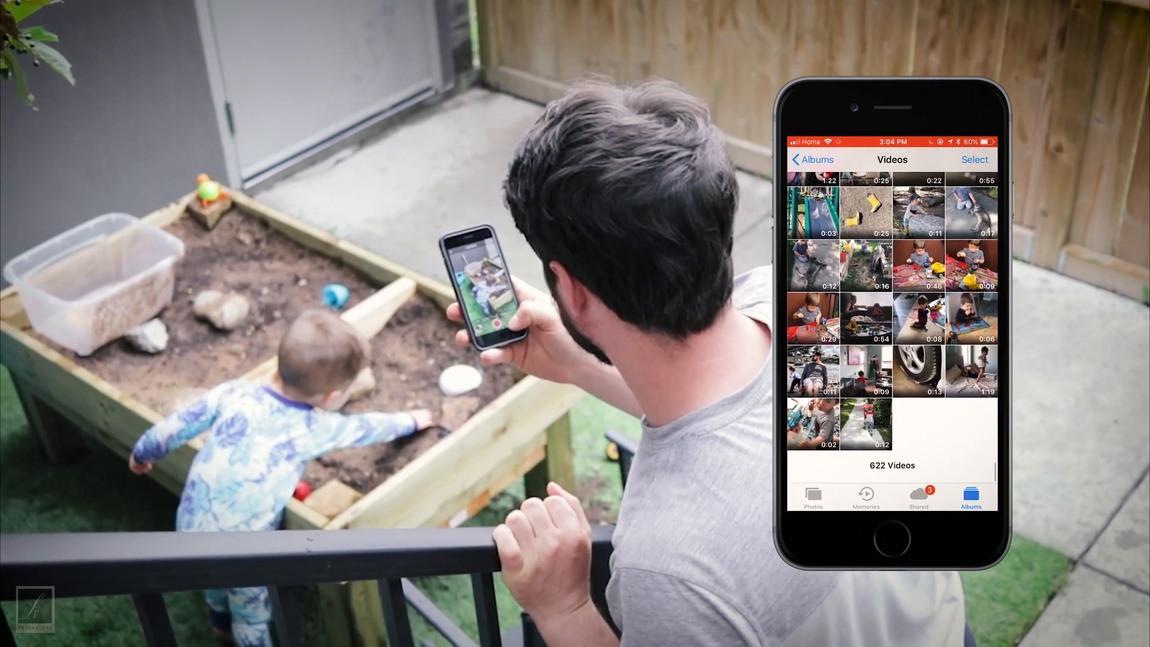
left_click(975, 159)
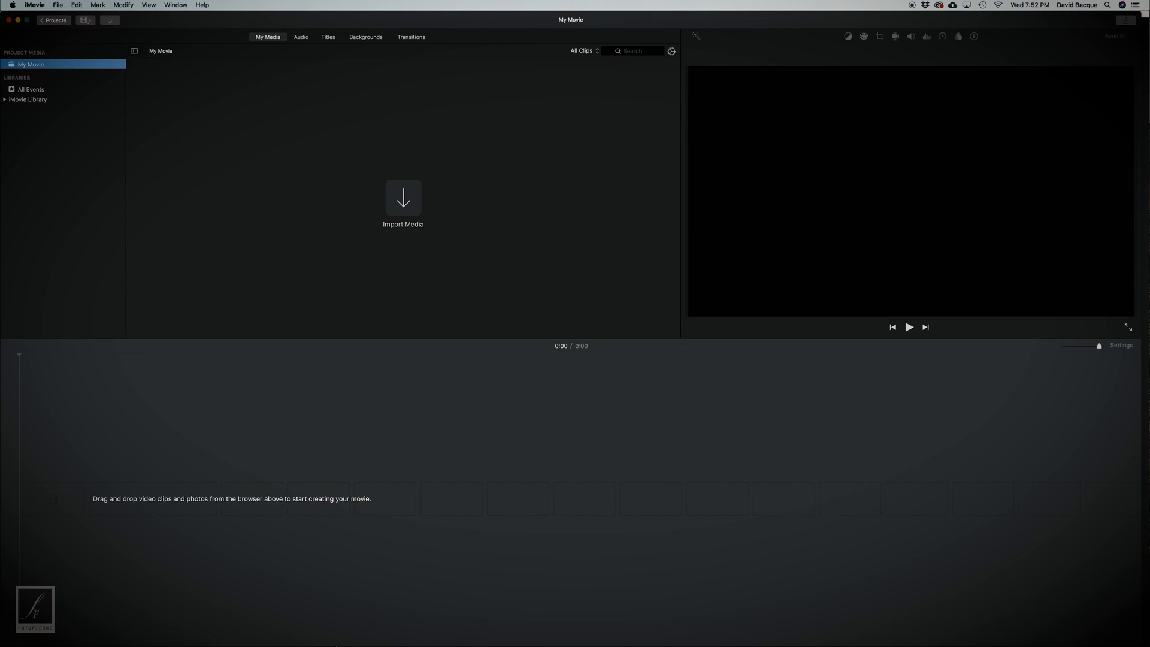
- Drag the three Log Dog MP4 clips from Finder into iMovie's My Media
left_click(402, 197)
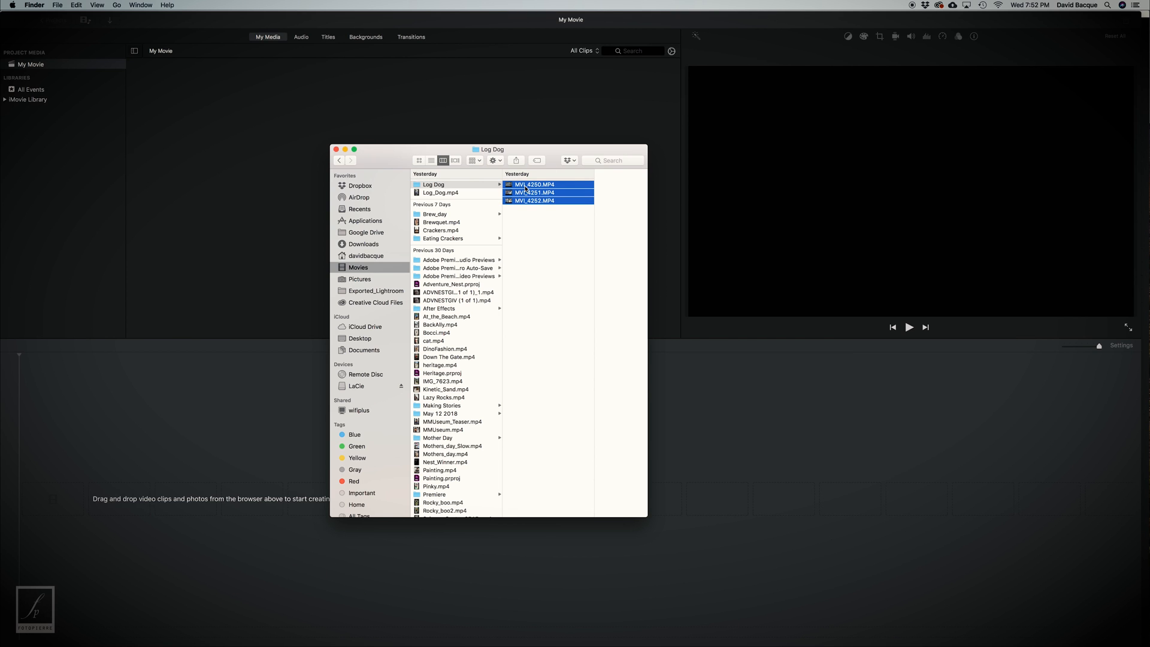
left_click_drag(534, 192, 234, 85)
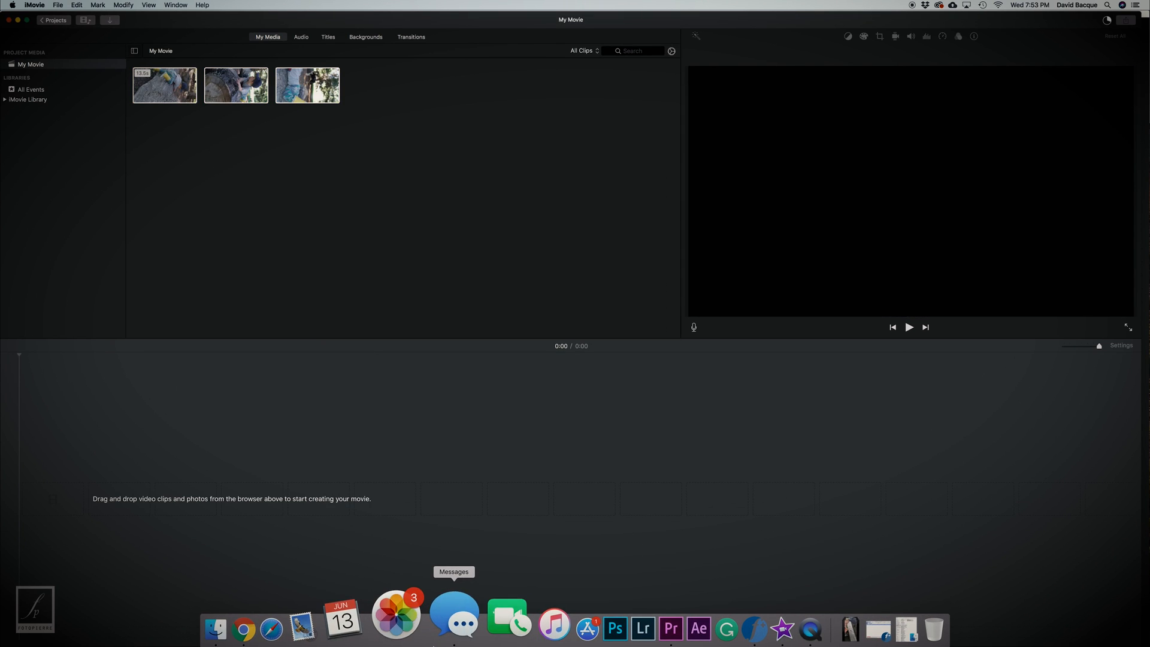
mouse_move(716, 611)
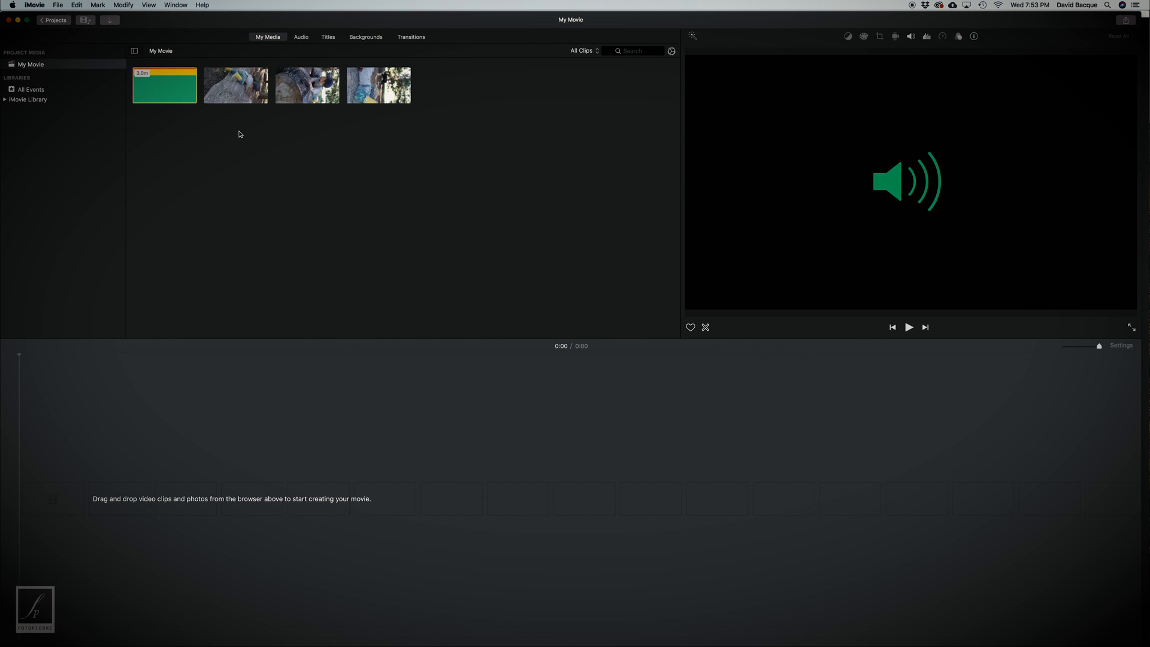
mouse_move(676, 172)
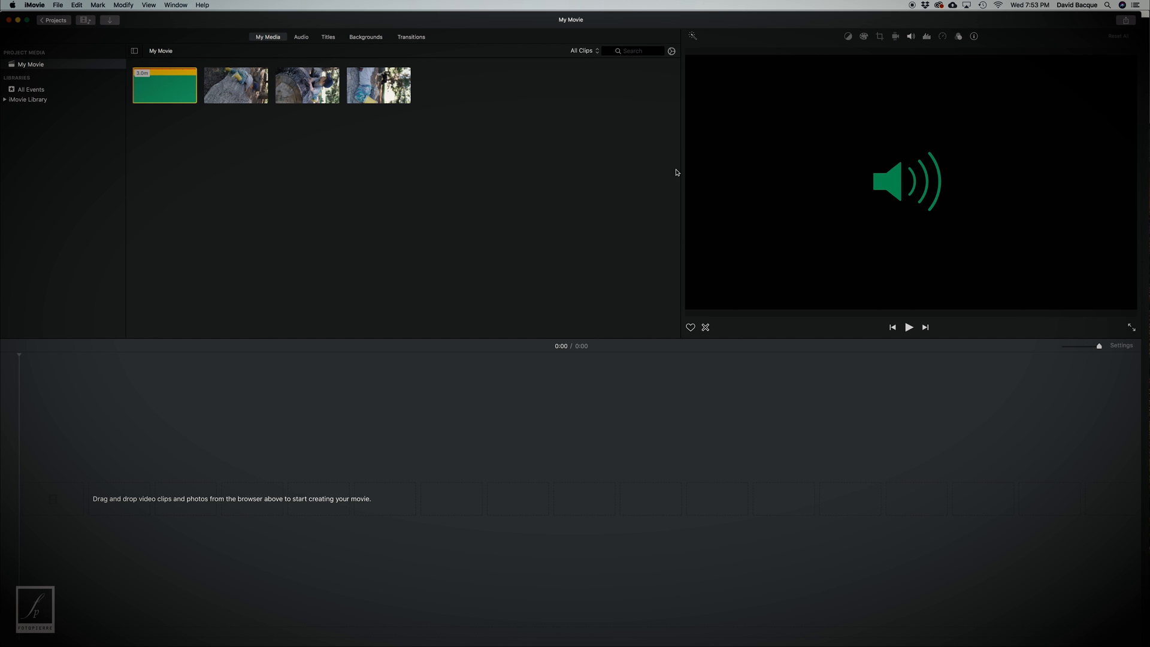
mouse_move(241, 96)
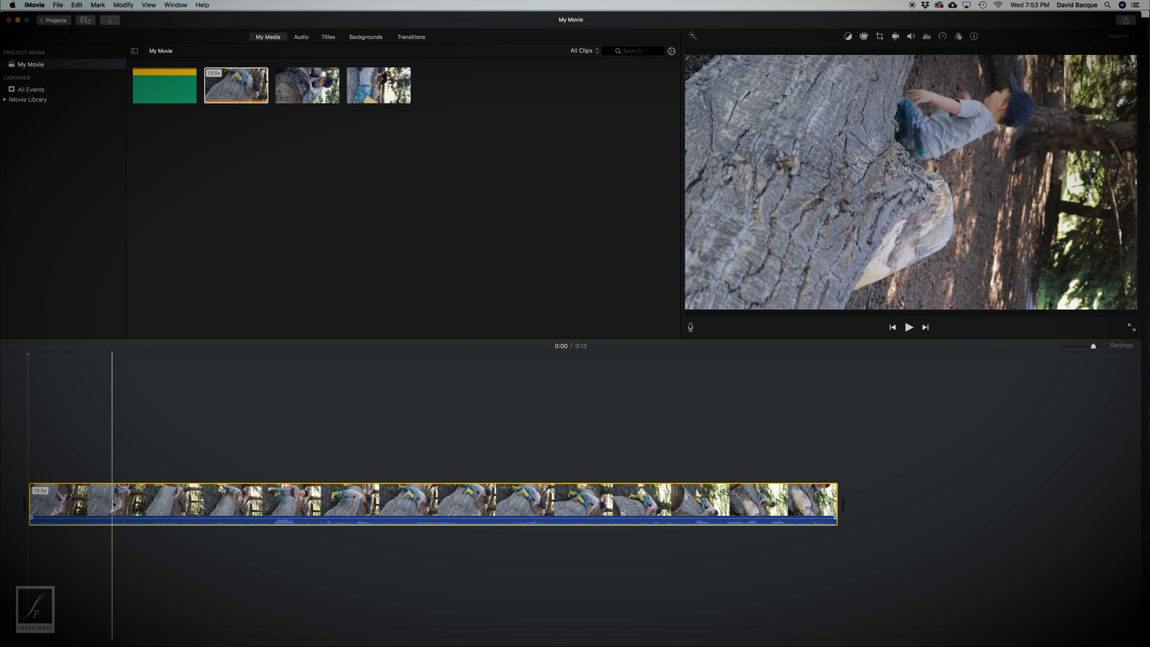
- Open the crop and rotate options for the sideways clip on the timeline
left_click(330, 503)
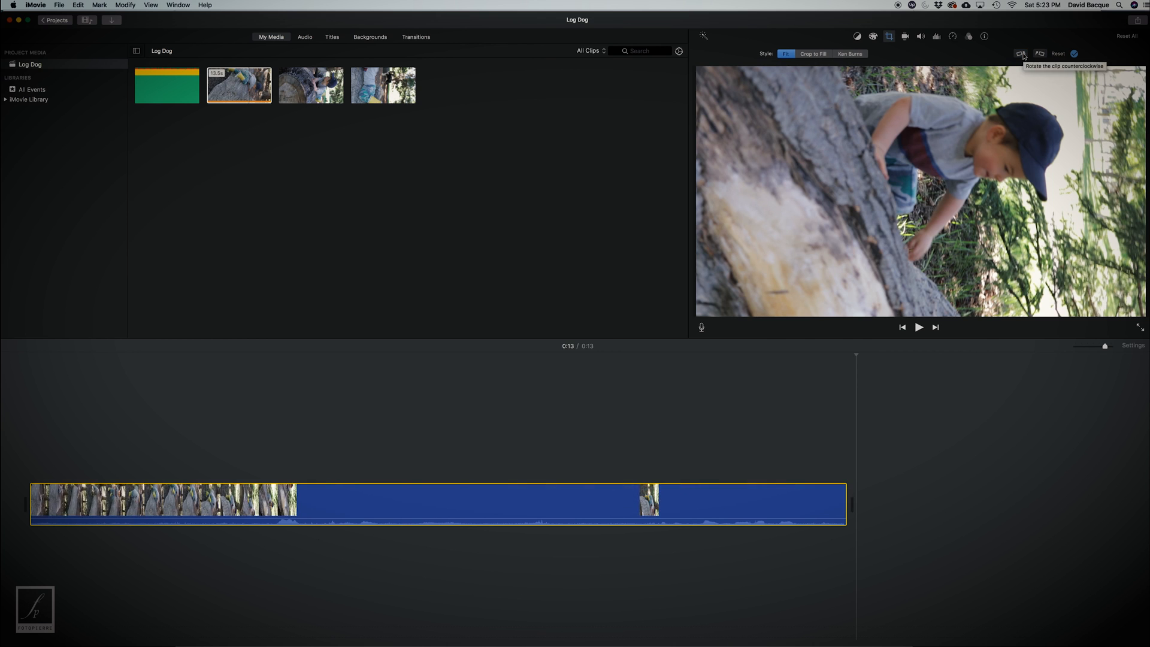
- Rotate the clip clockwise and lower its color-correction brightness and contrast levels
left_click(1020, 54)
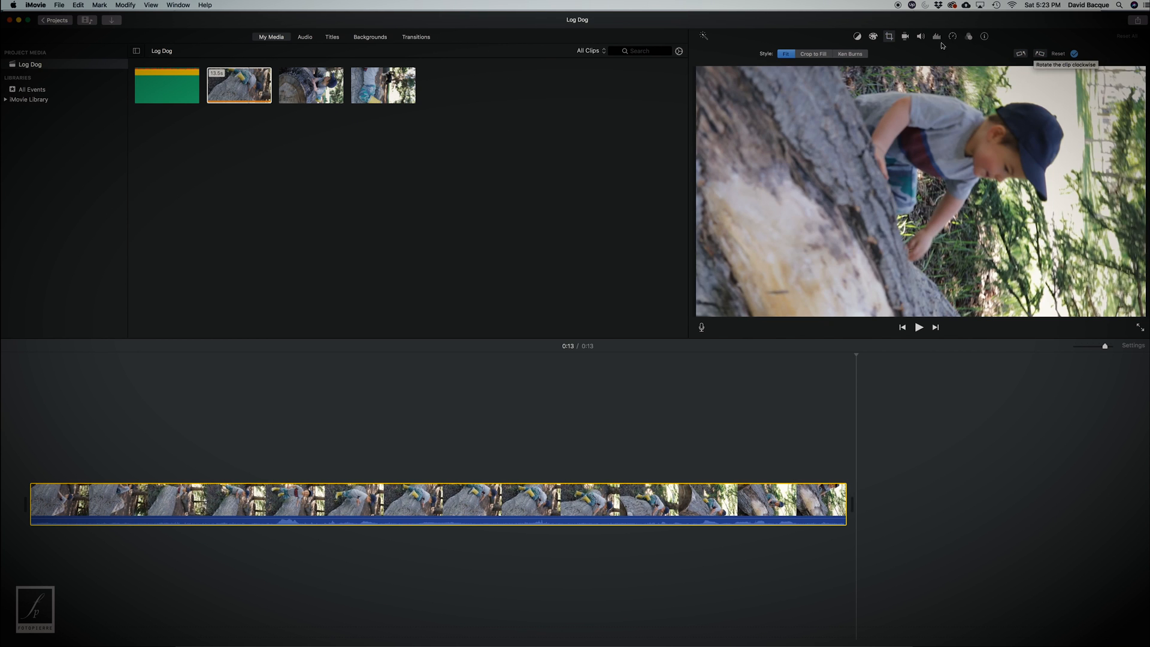
left_click(857, 36)
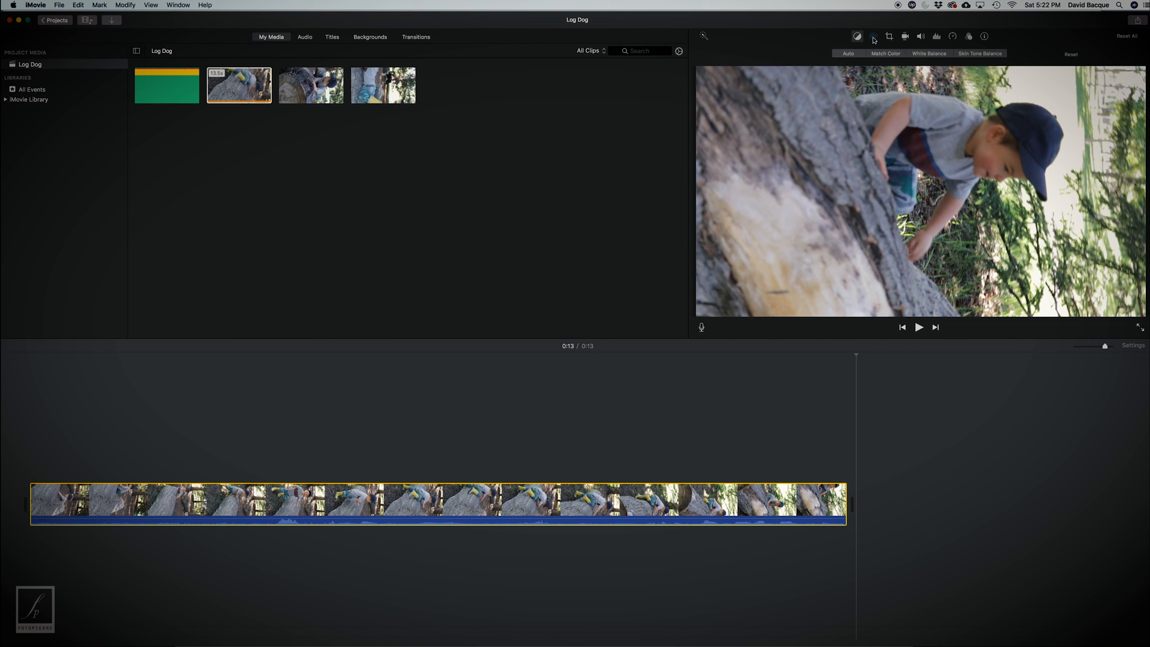
left_click(872, 36)
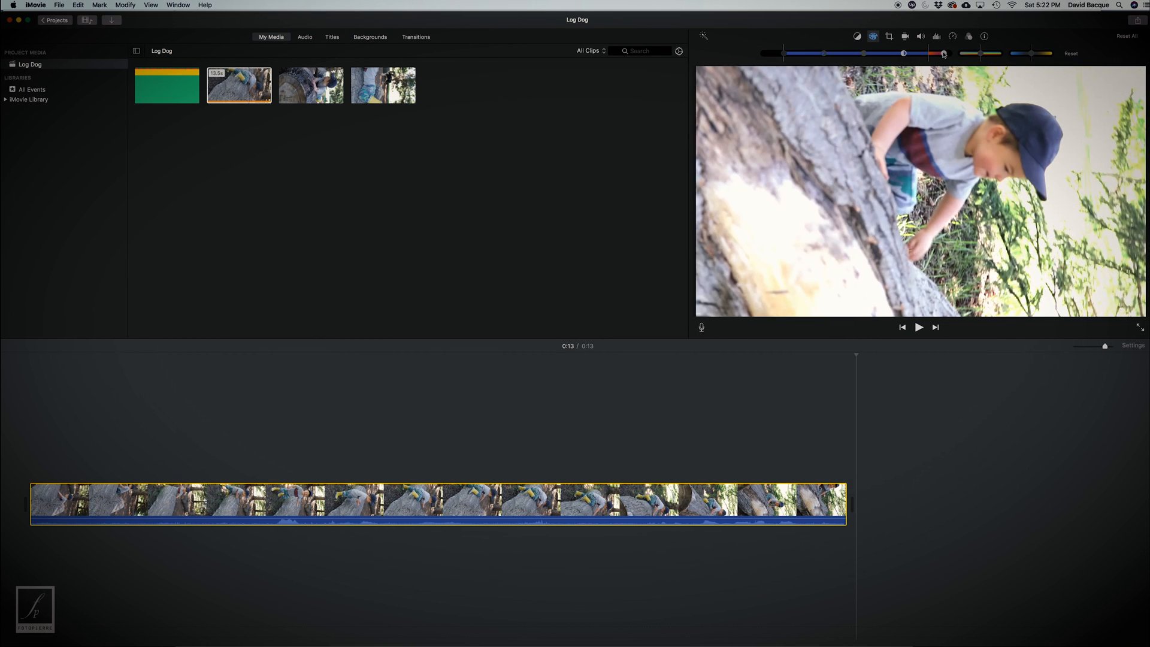
left_click_drag(902, 53, 829, 52)
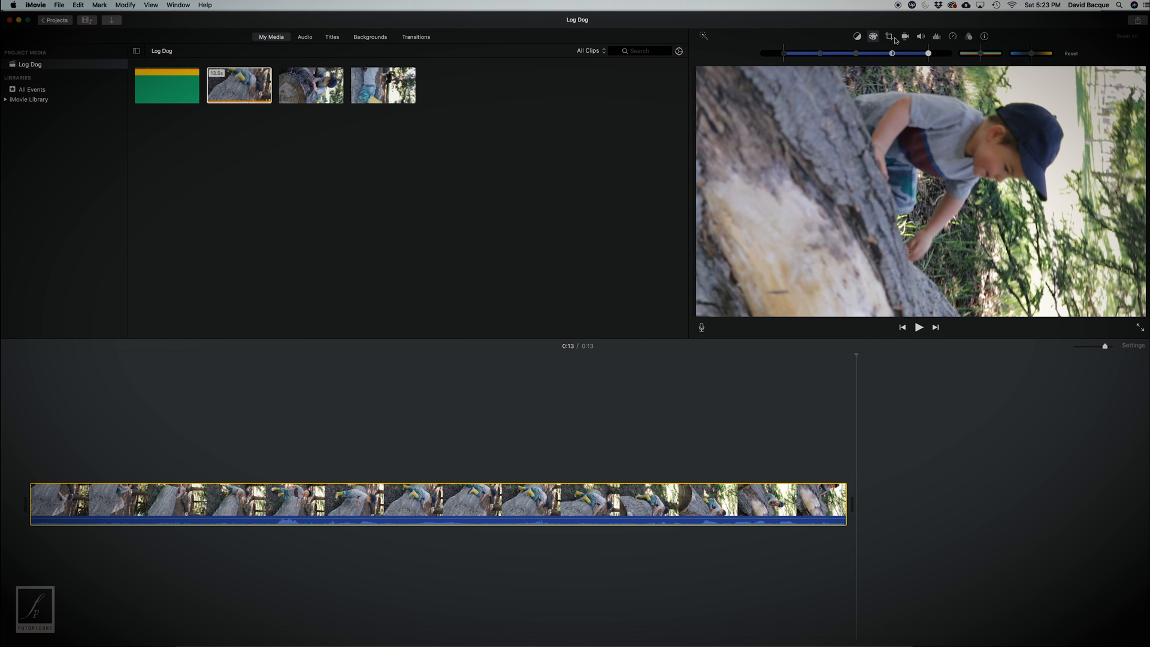
- Review the clip's volume, noise reduction and speed settings, trying a custom speed
left_click(921, 37)
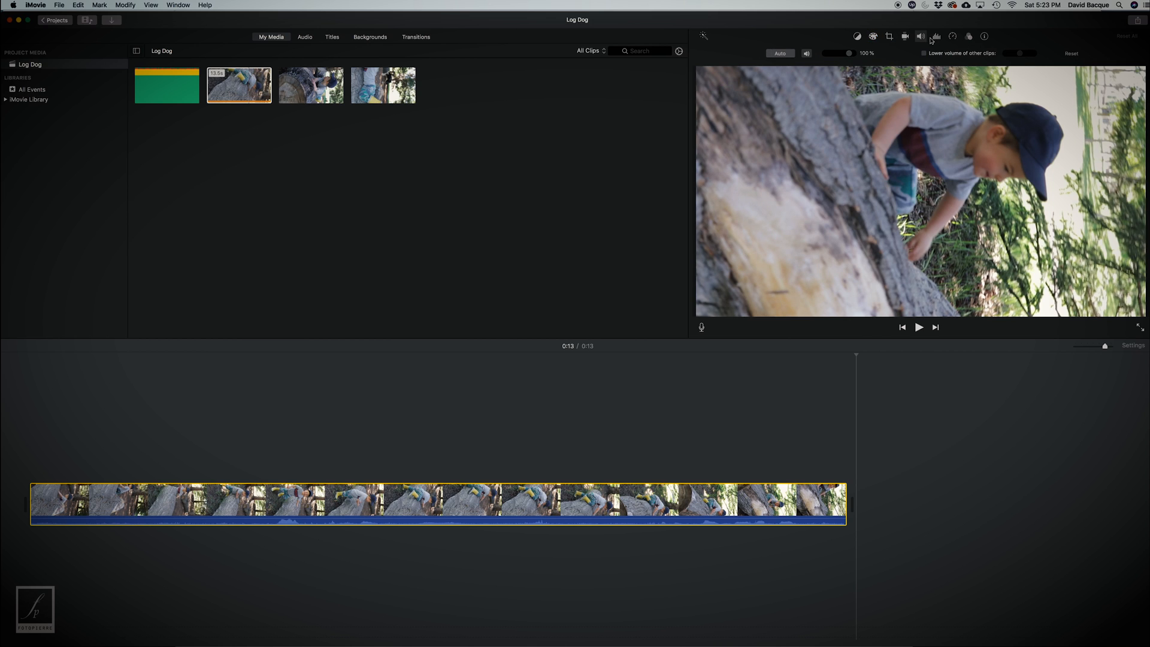
left_click(937, 36)
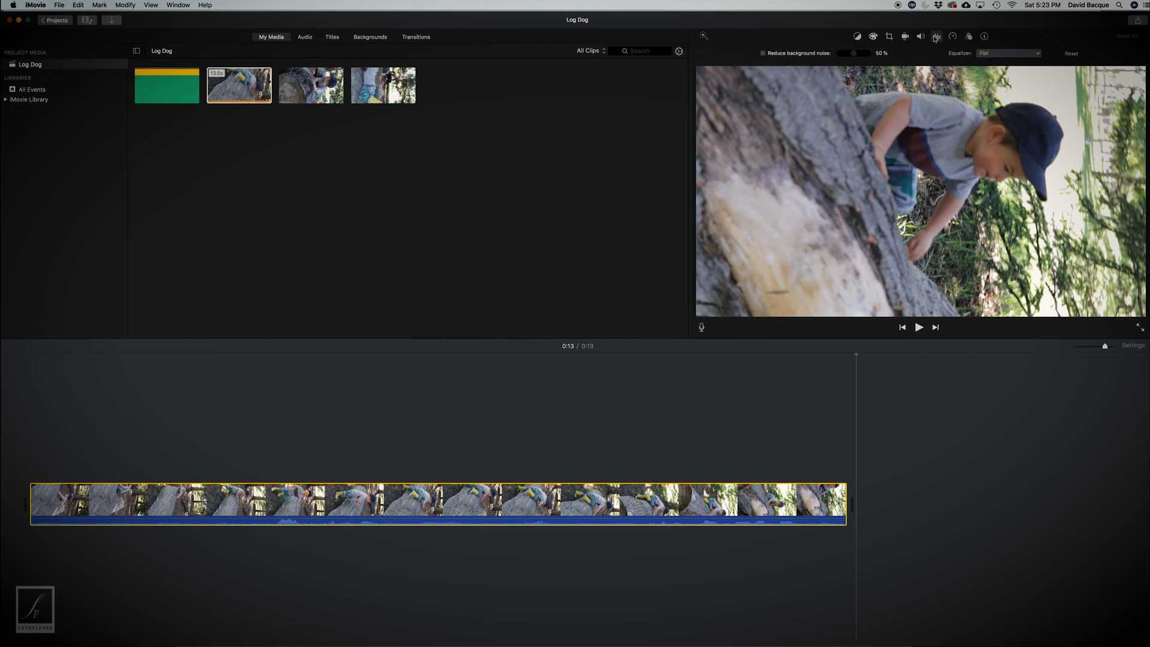
left_click(937, 37)
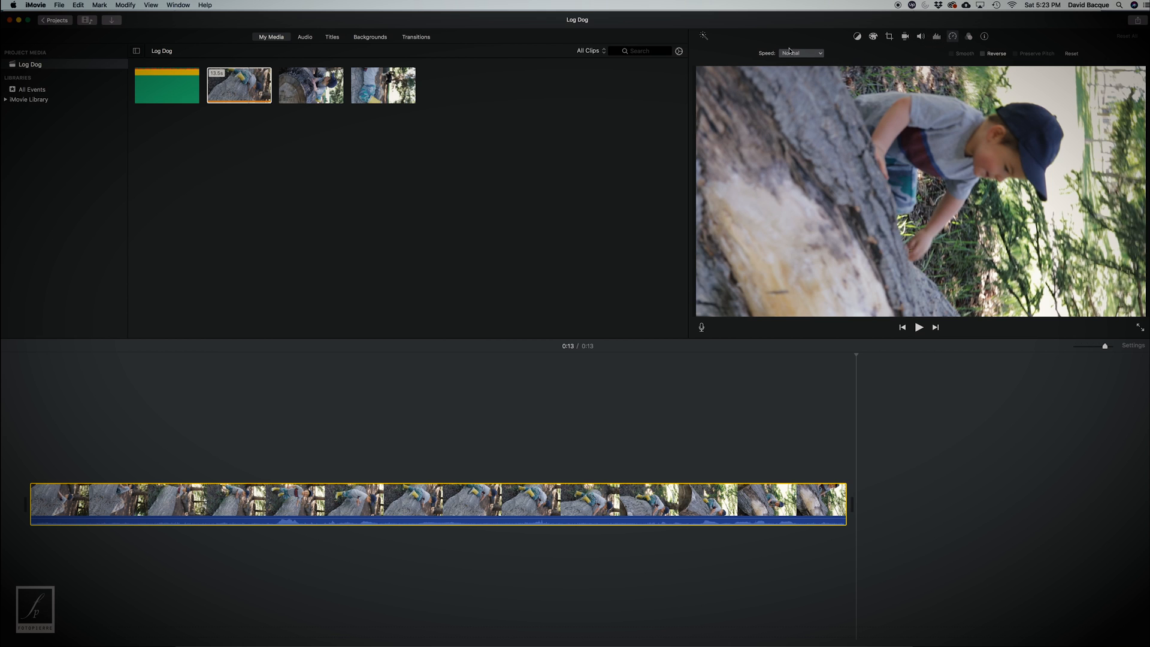
left_click(800, 53)
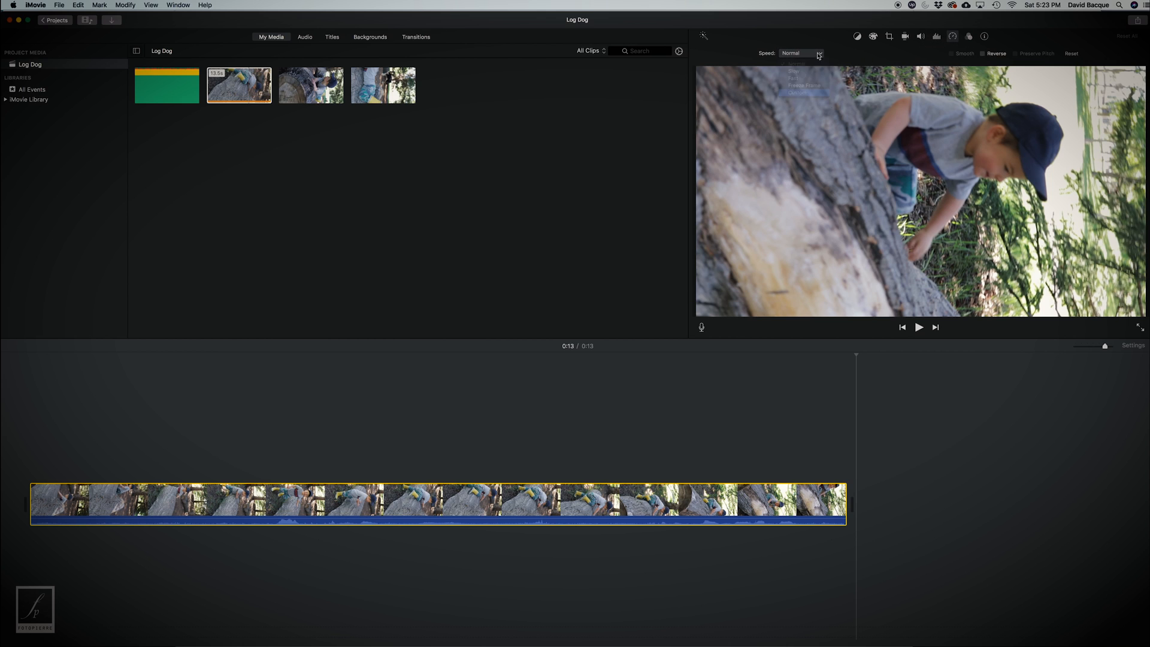
left_click(804, 93)
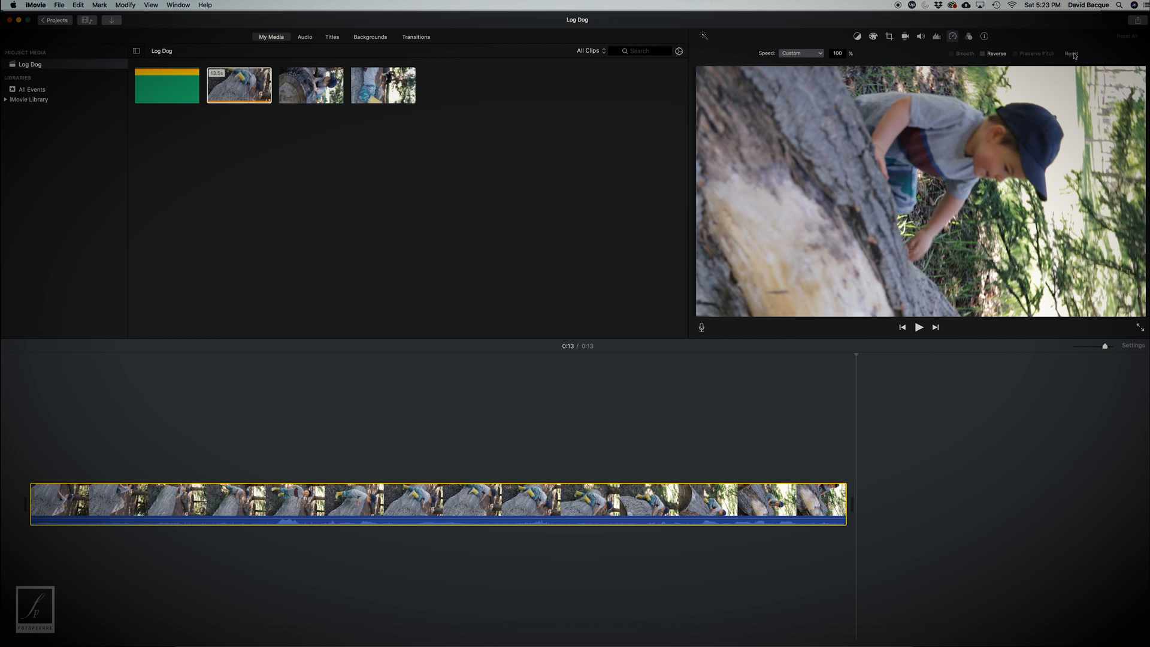
- Browse the clip filters and close them, leaving the filter at None
left_click(969, 36)
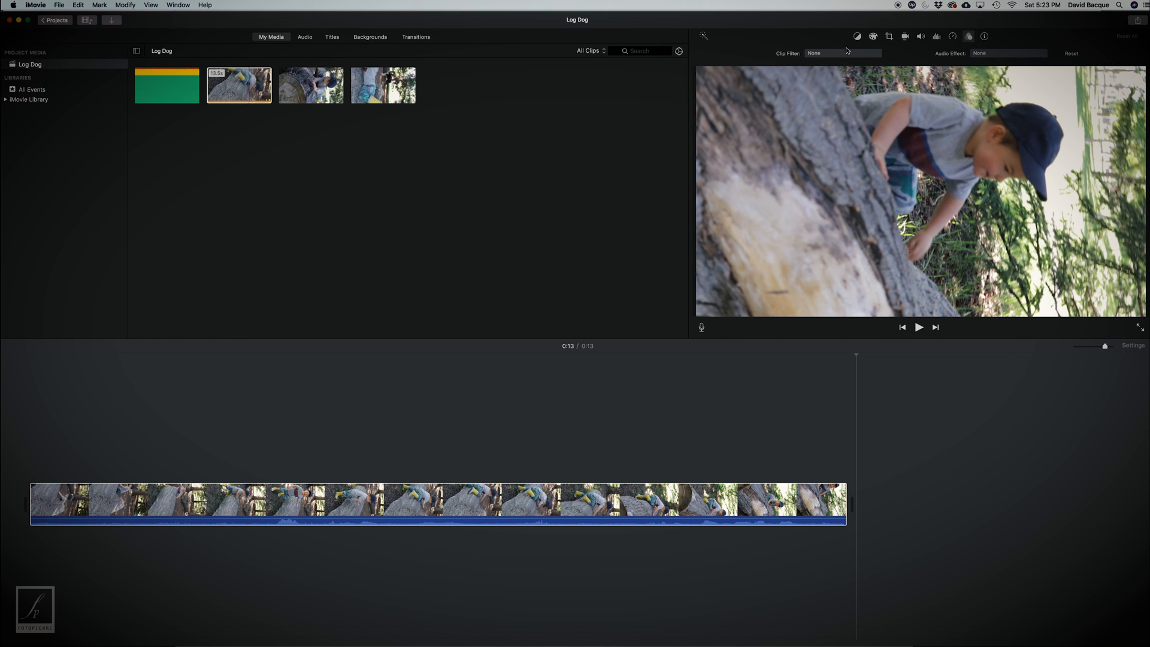
left_click(842, 53)
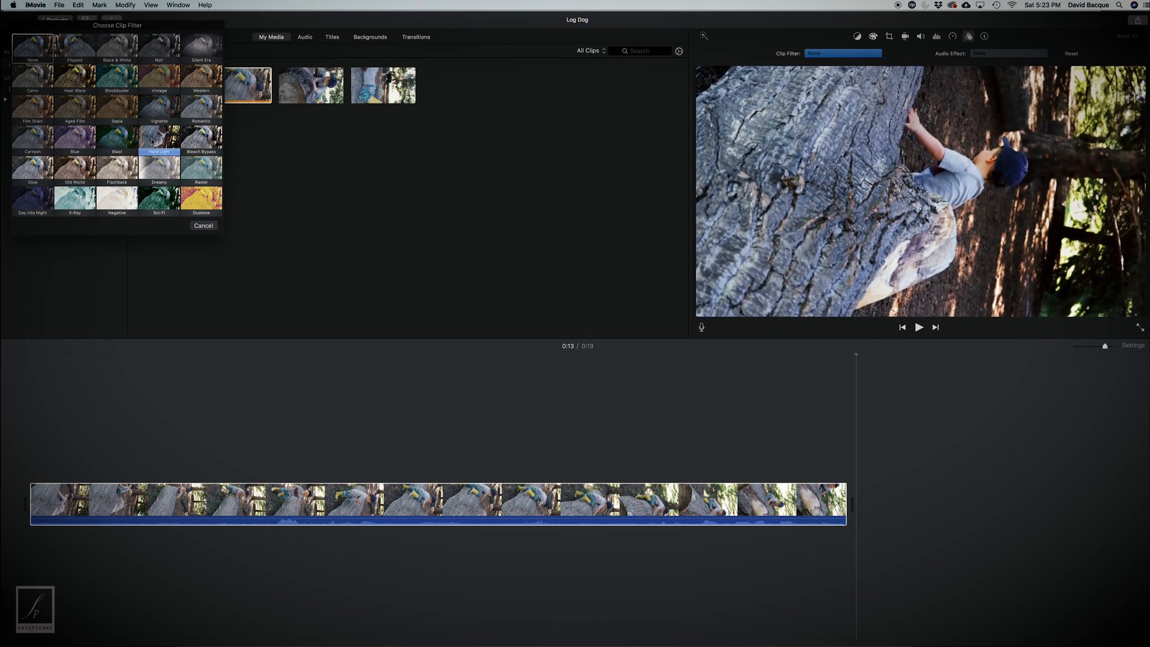
left_click(203, 225)
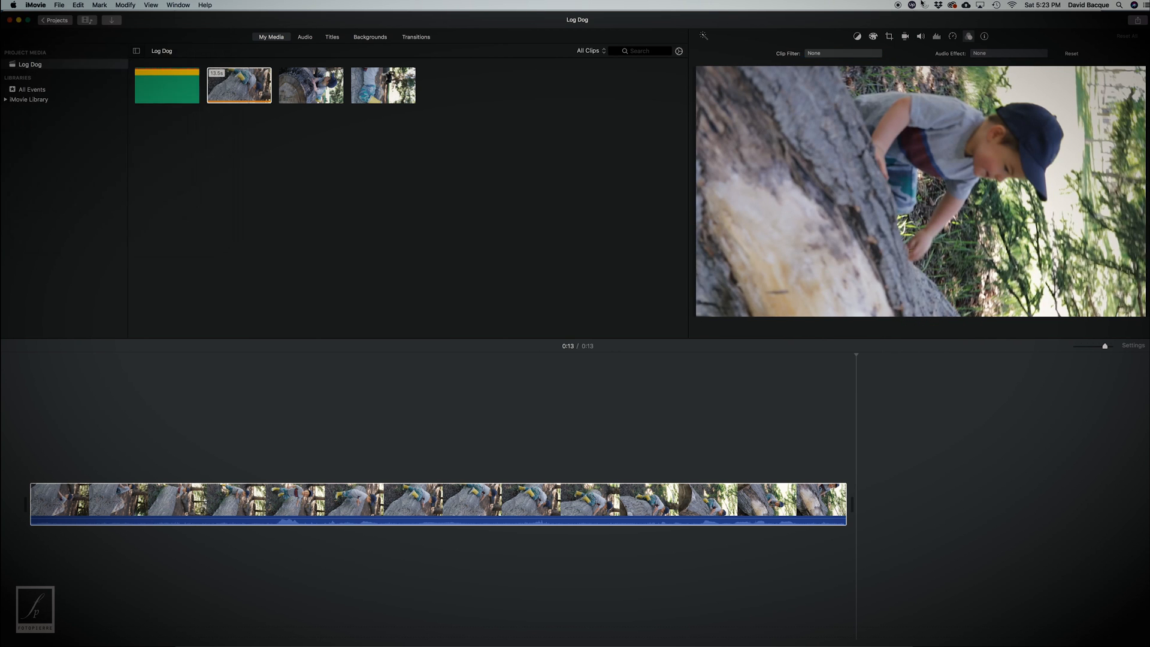
left_click(984, 36)
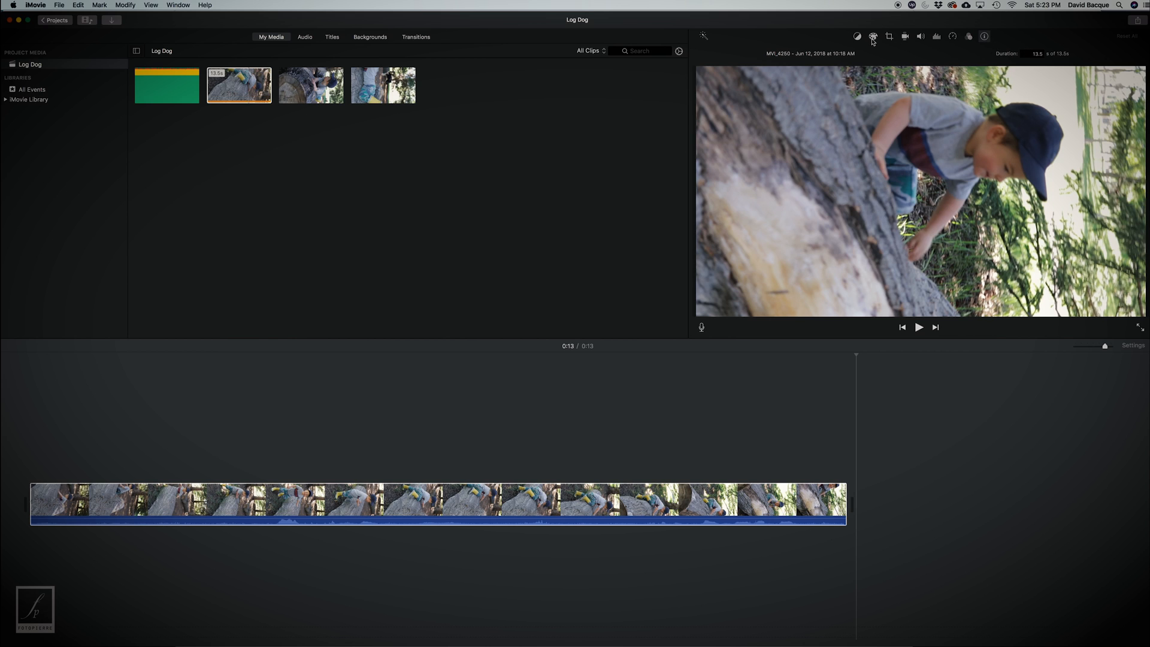
mouse_move(872, 36)
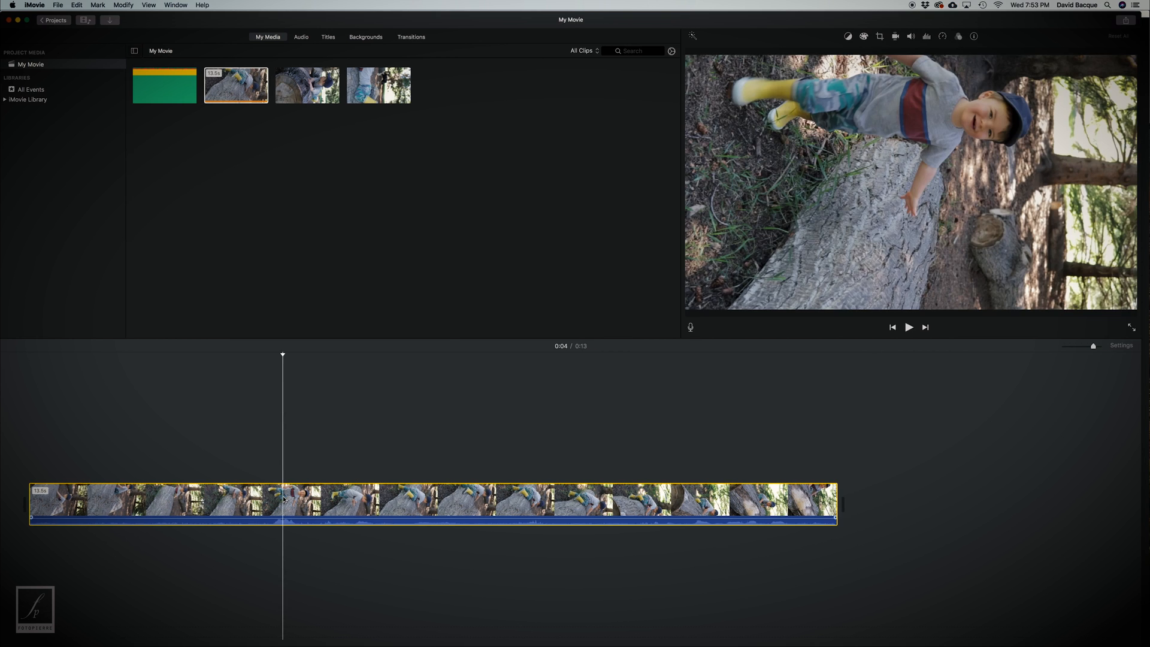
- Split the log clip at 0:04 and remove the first part
right_click(282, 502)
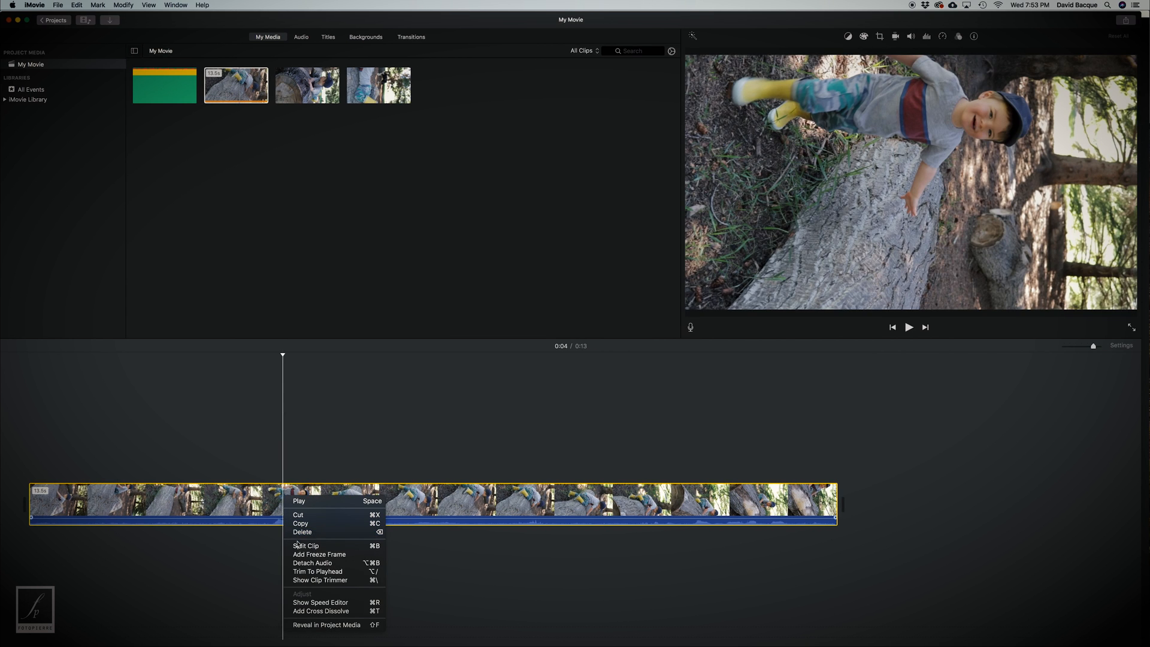
left_click(306, 545)
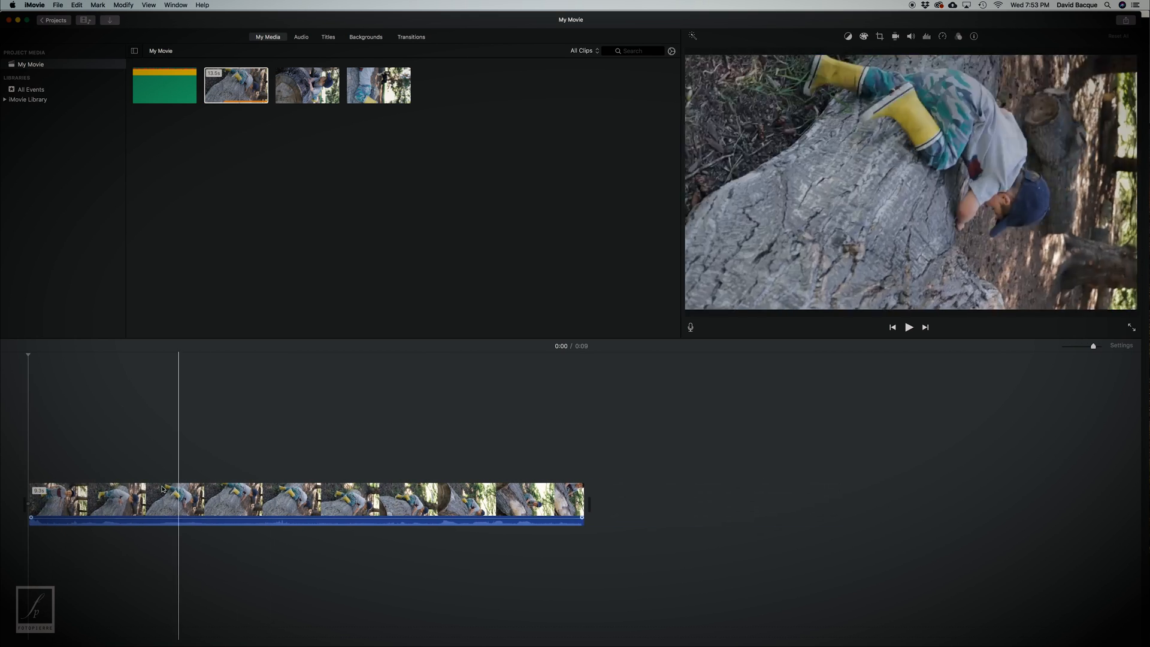
left_click(123, 500)
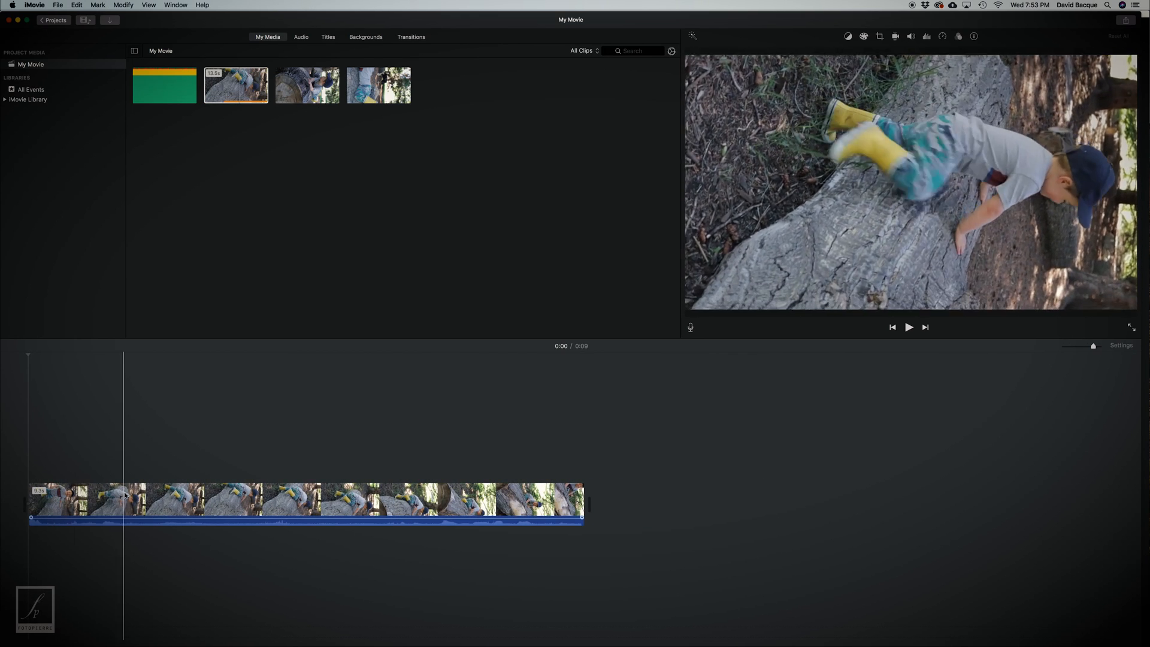
- Split the remaining nine-second clip at its four-second mark
left_click(291, 503)
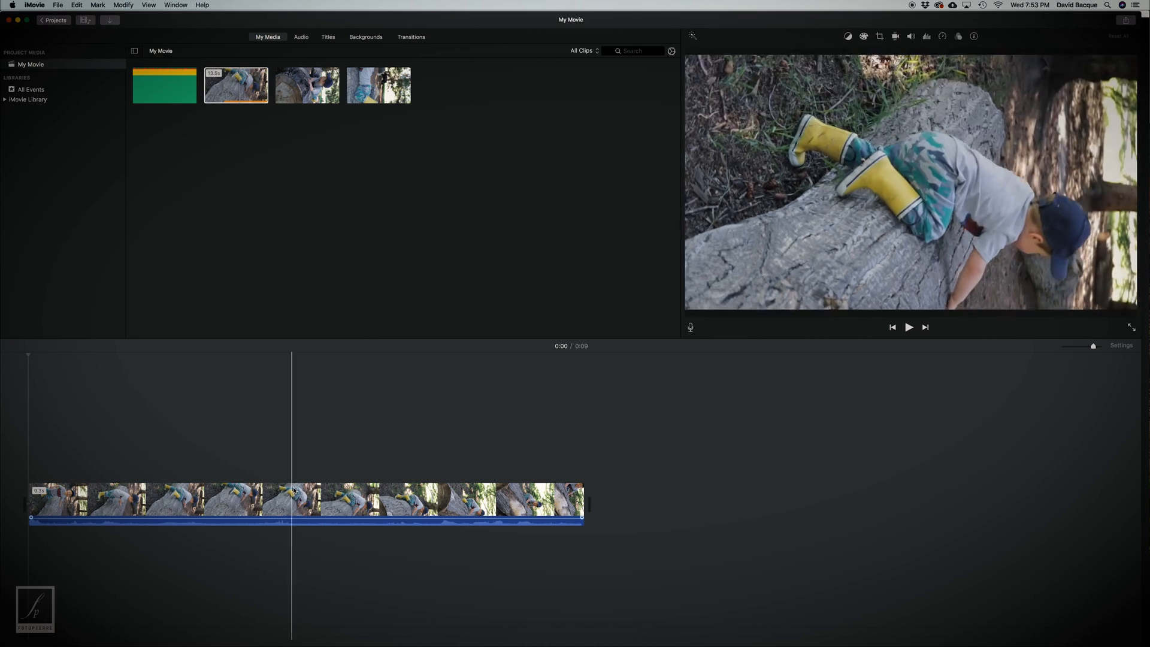
left_click(450, 502)
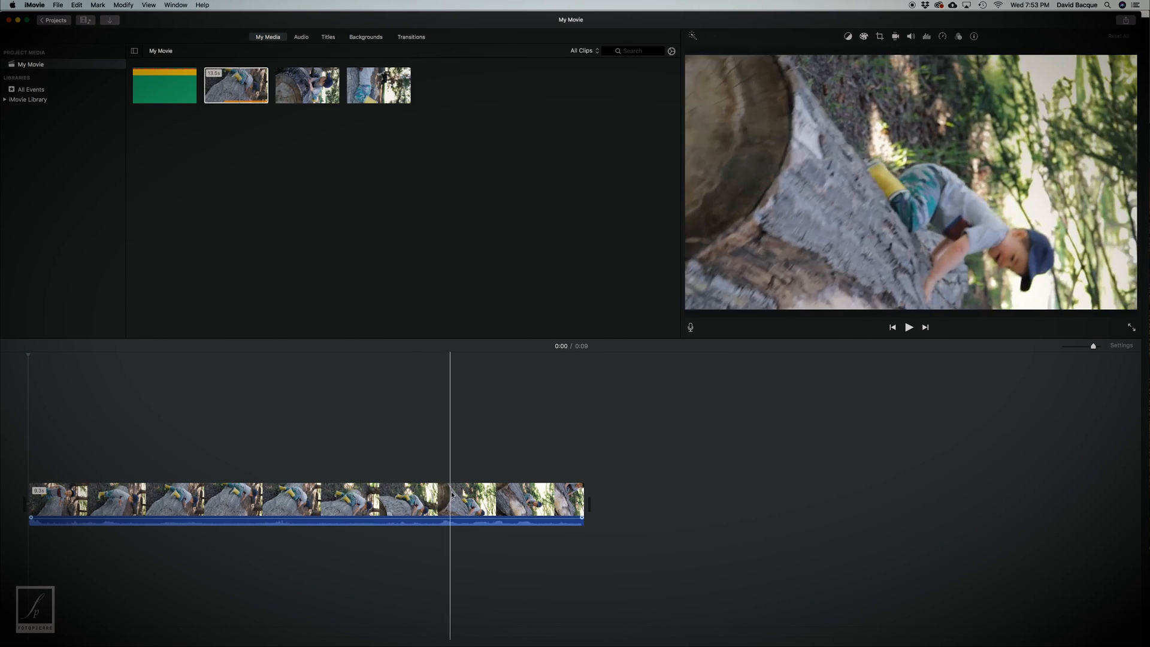
left_click(533, 503)
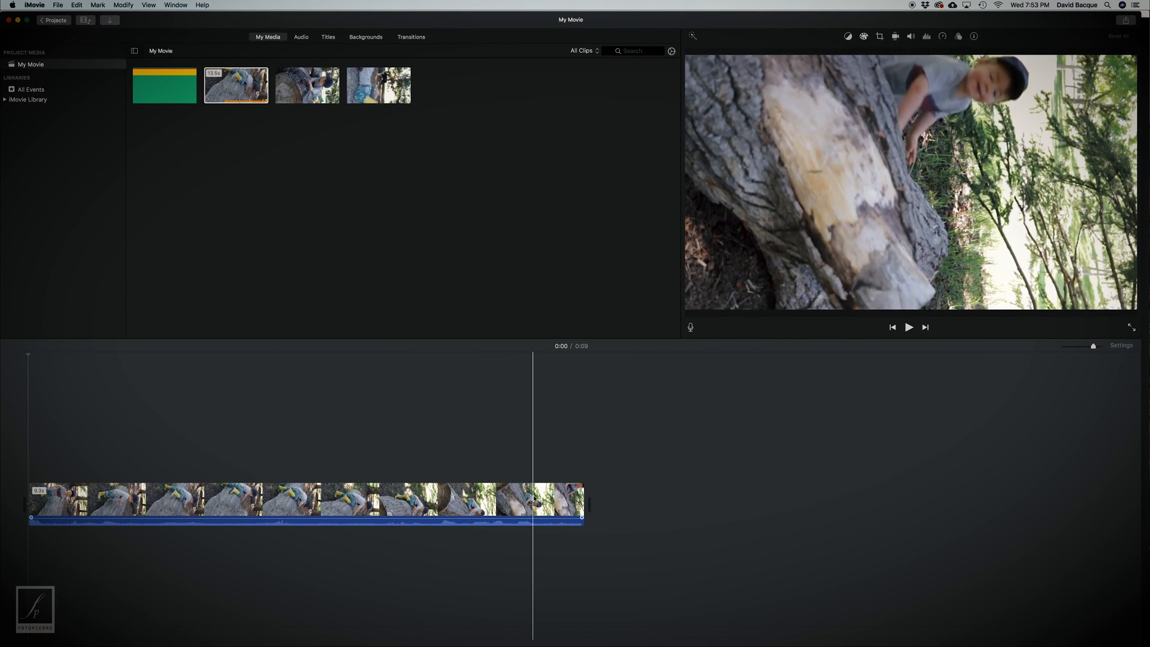
left_click(321, 502)
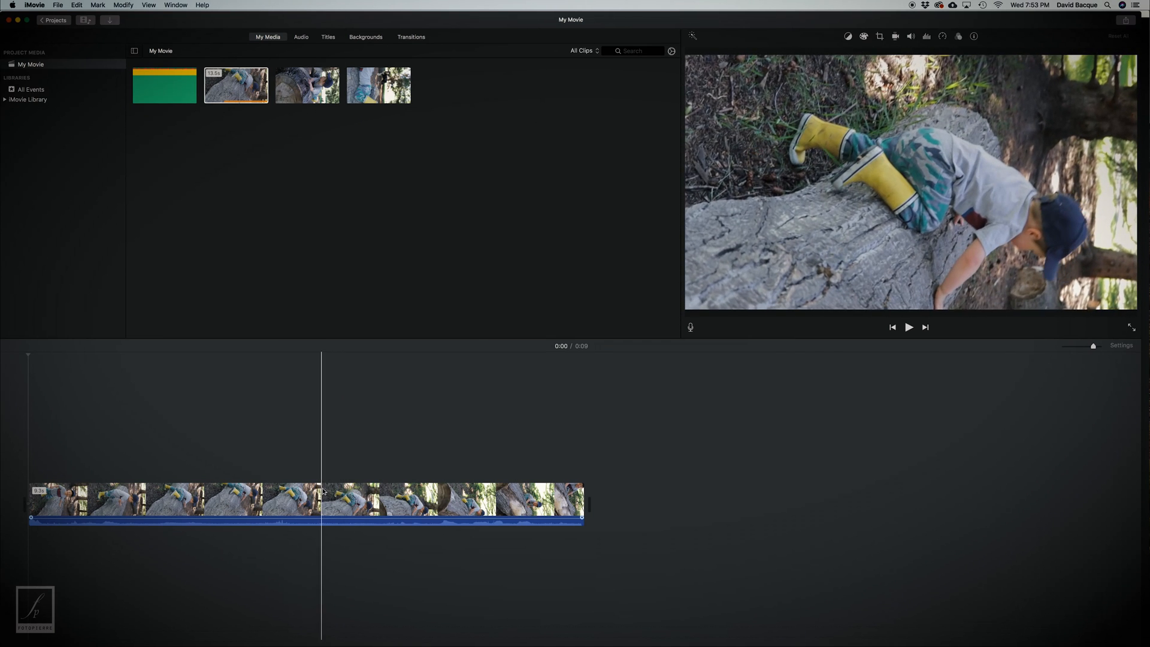
right_click(321, 503)
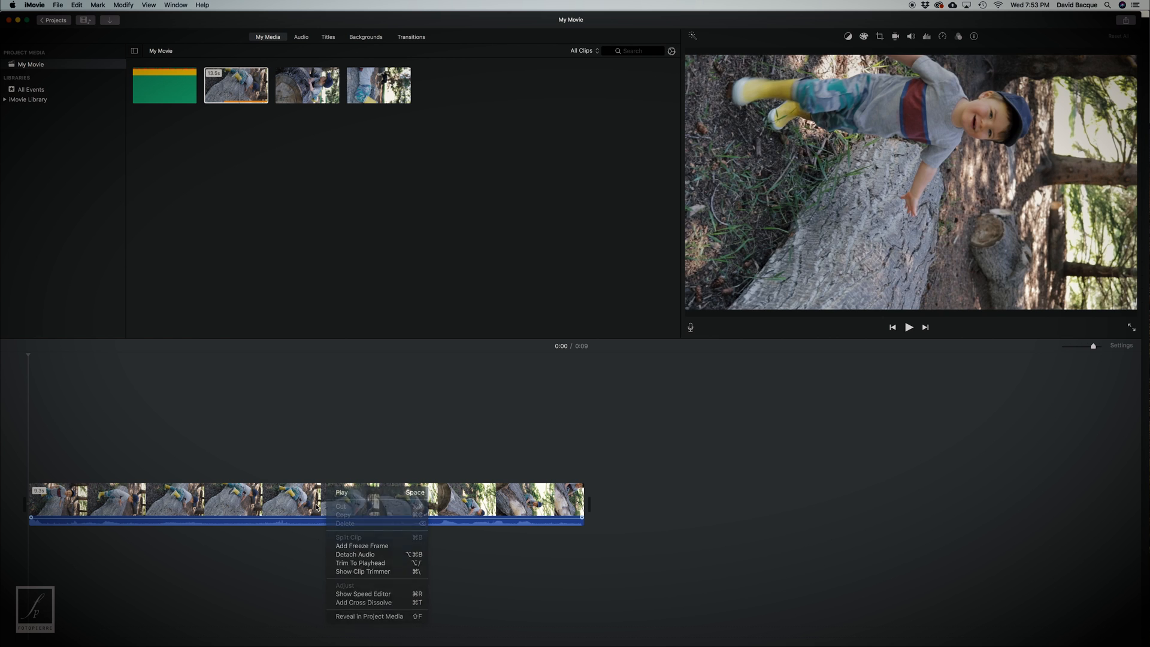
mouse_move(342, 548)
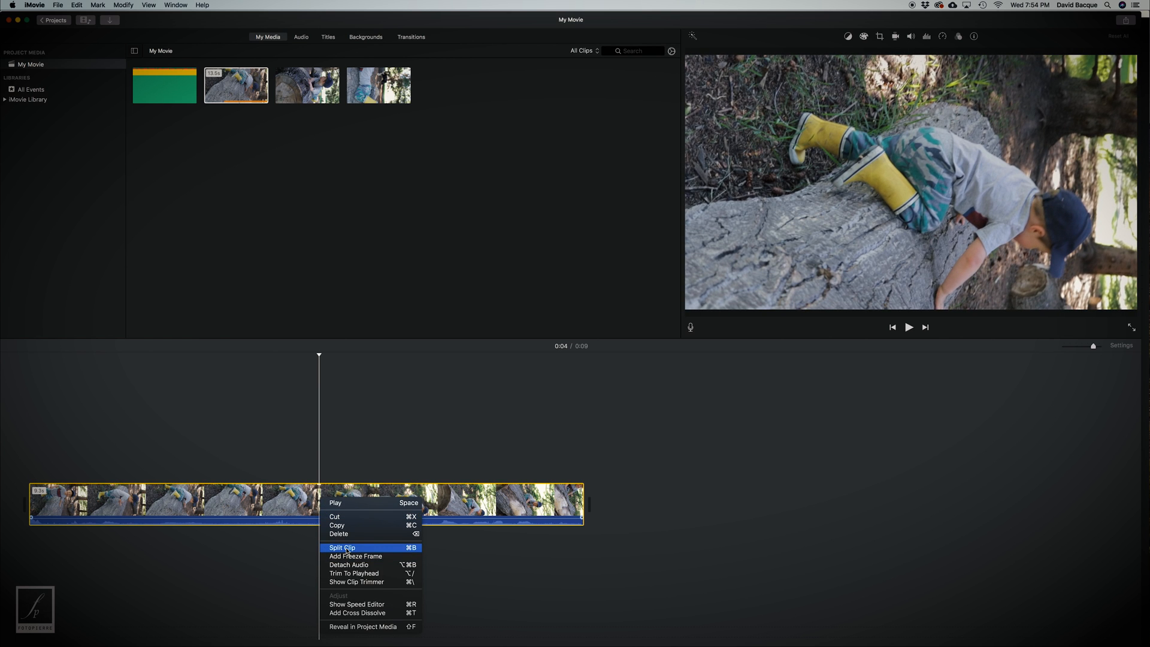
left_click(342, 548)
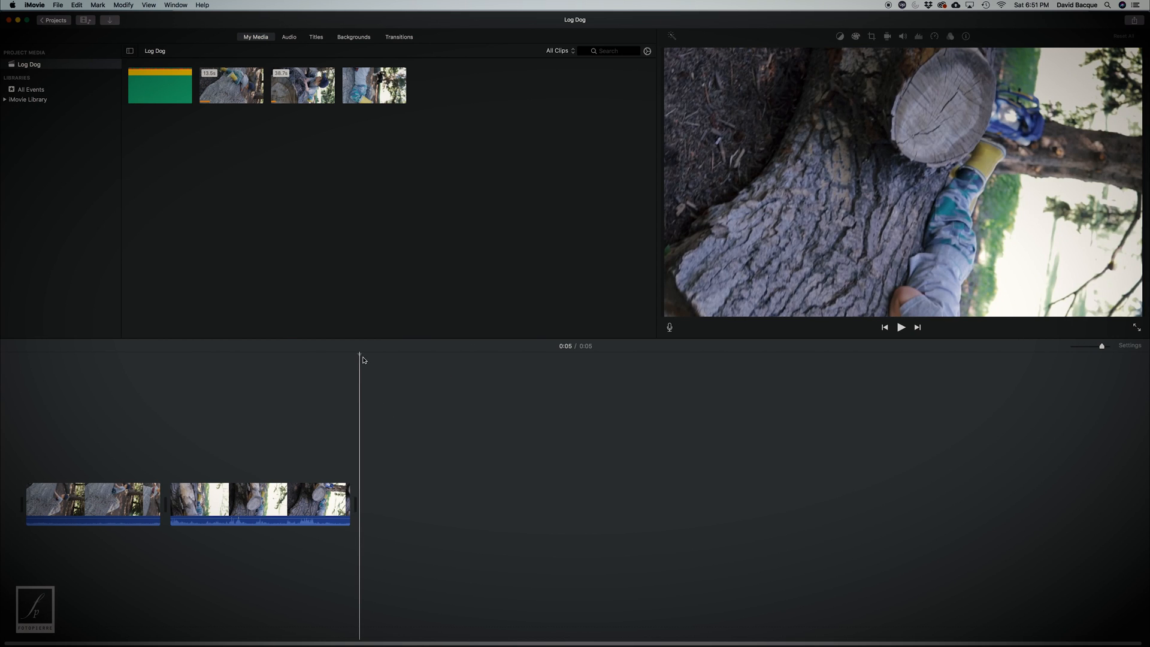
mouse_move(336, 55)
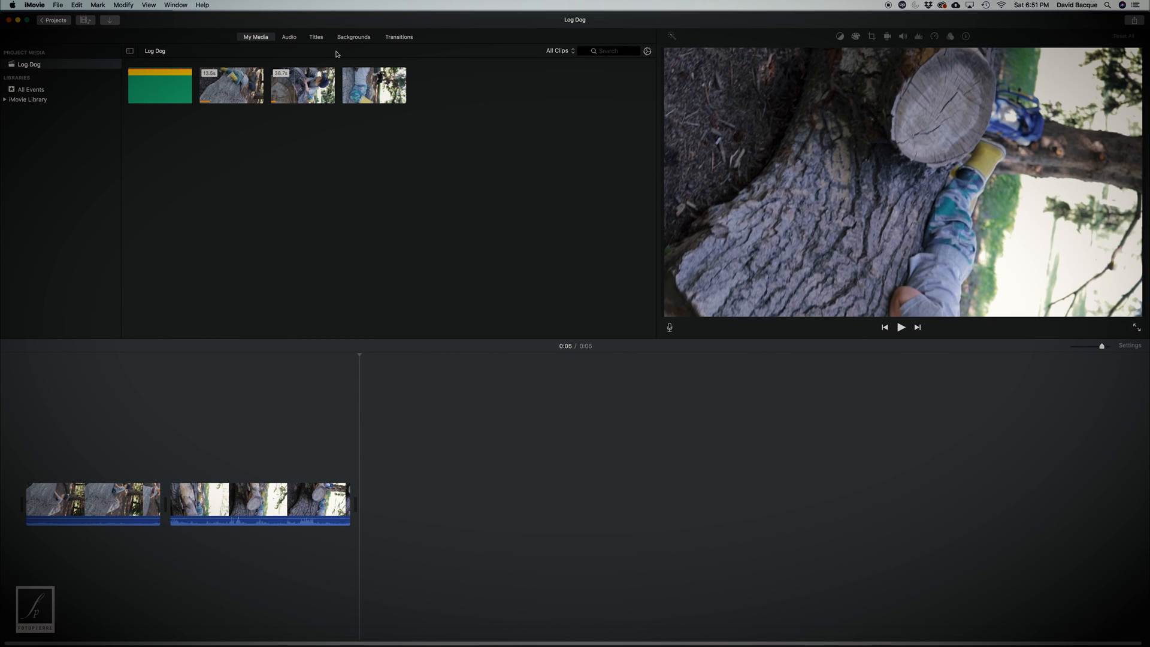
- Place the Spin Out transition between the two Log Dog timeline clips
left_click(399, 36)
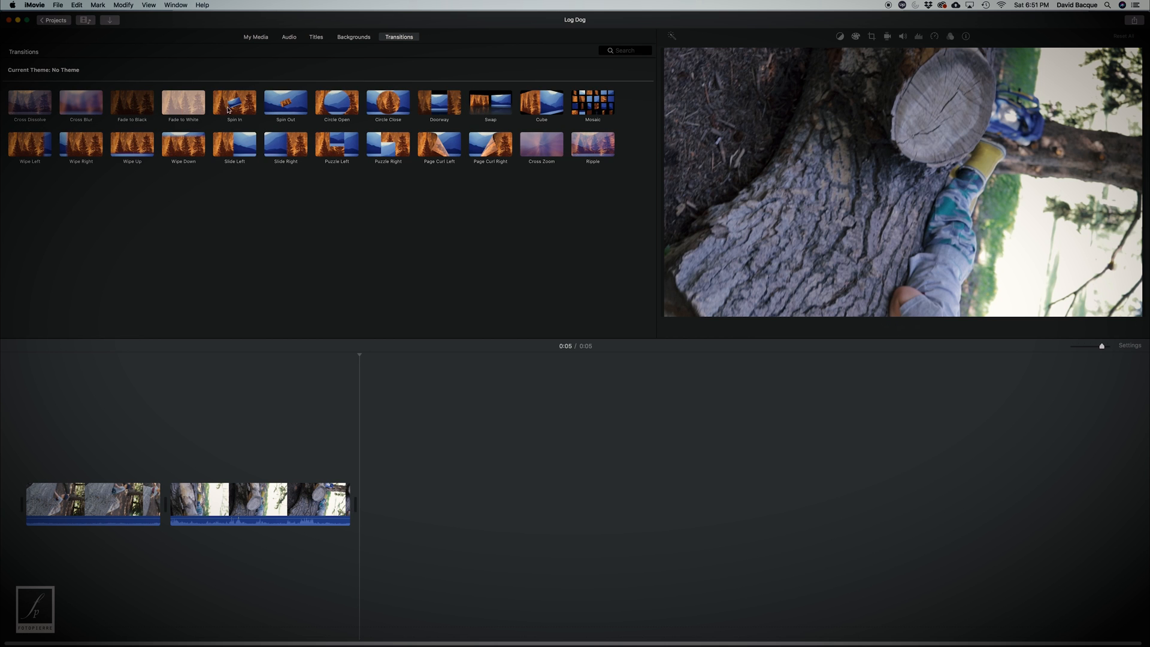
mouse_move(285, 105)
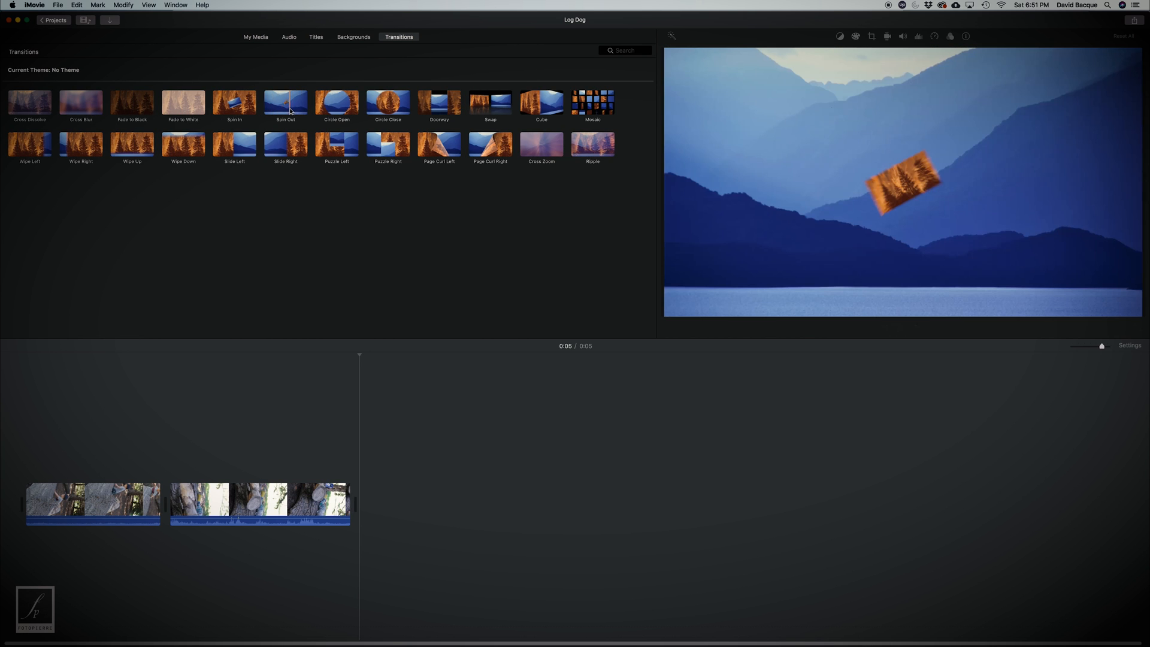
left_click(285, 104)
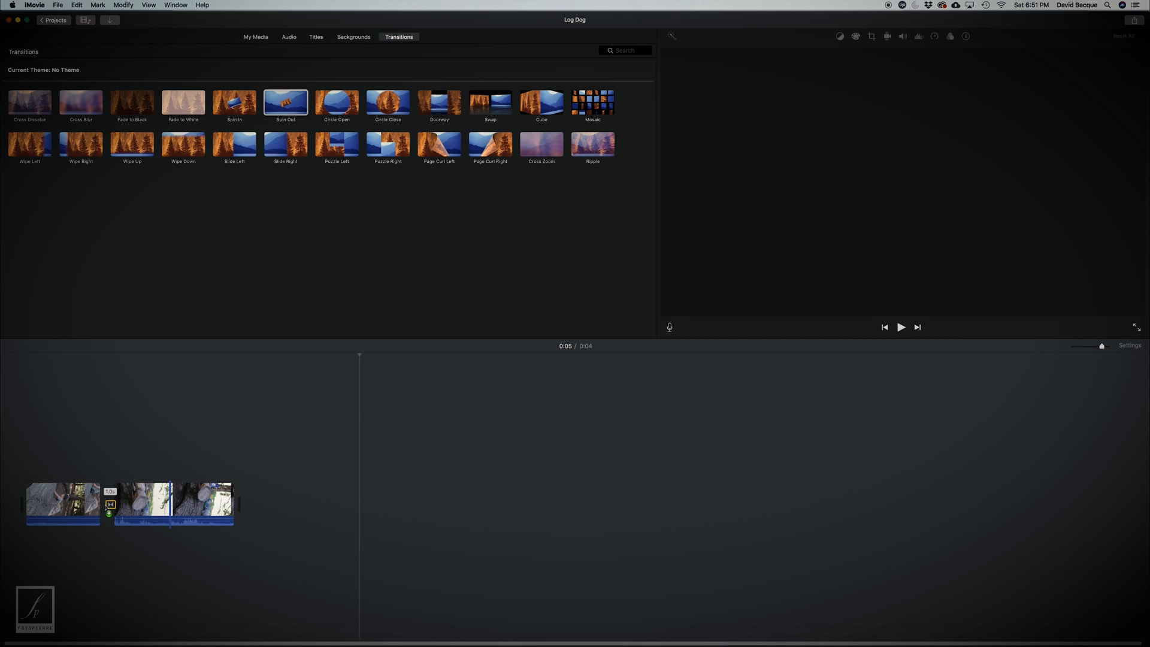
left_click(86, 503)
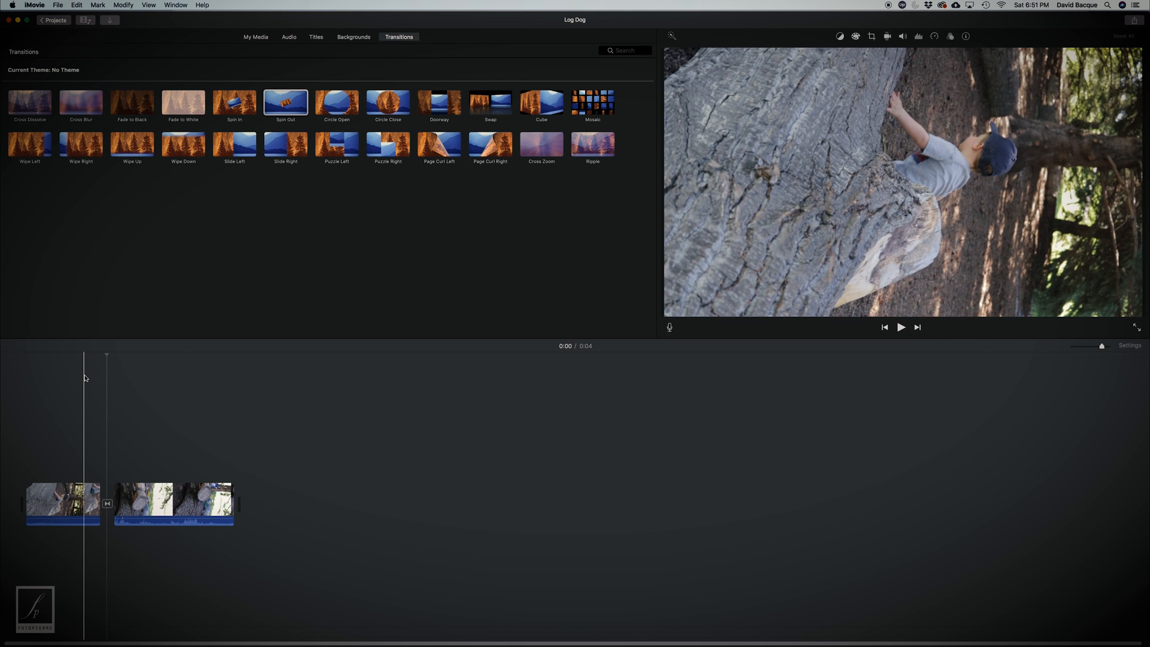
left_click(901, 327)
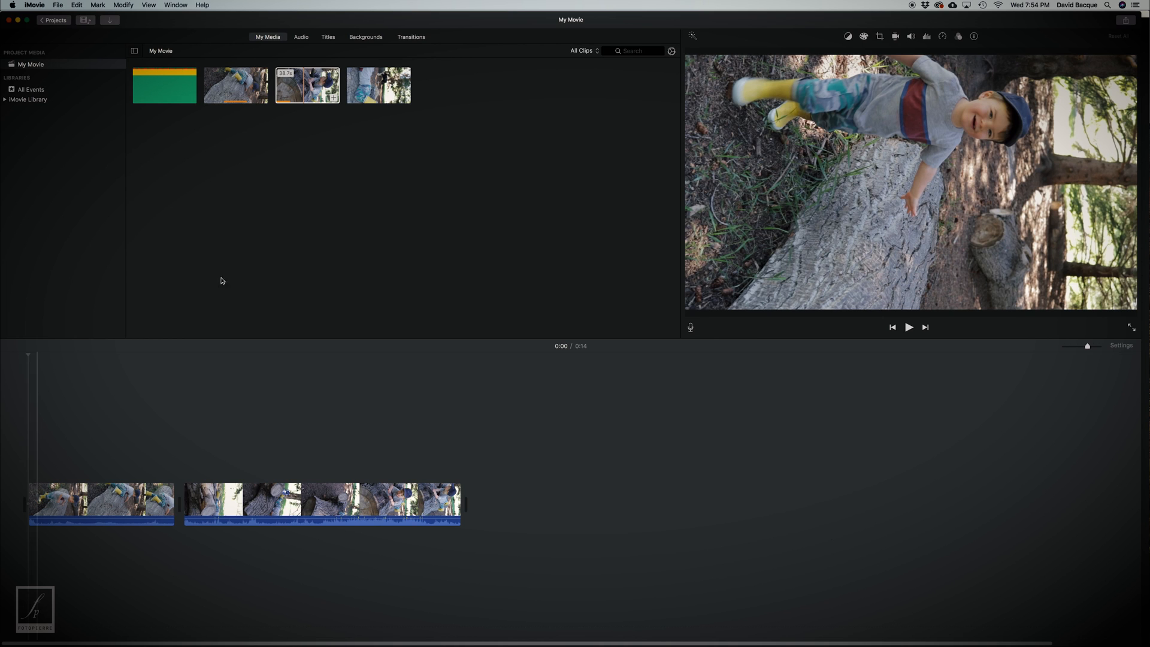
- Add and shorten the tree-hugging clip, then lay The_Fires music beneath the video
left_click(378, 85)
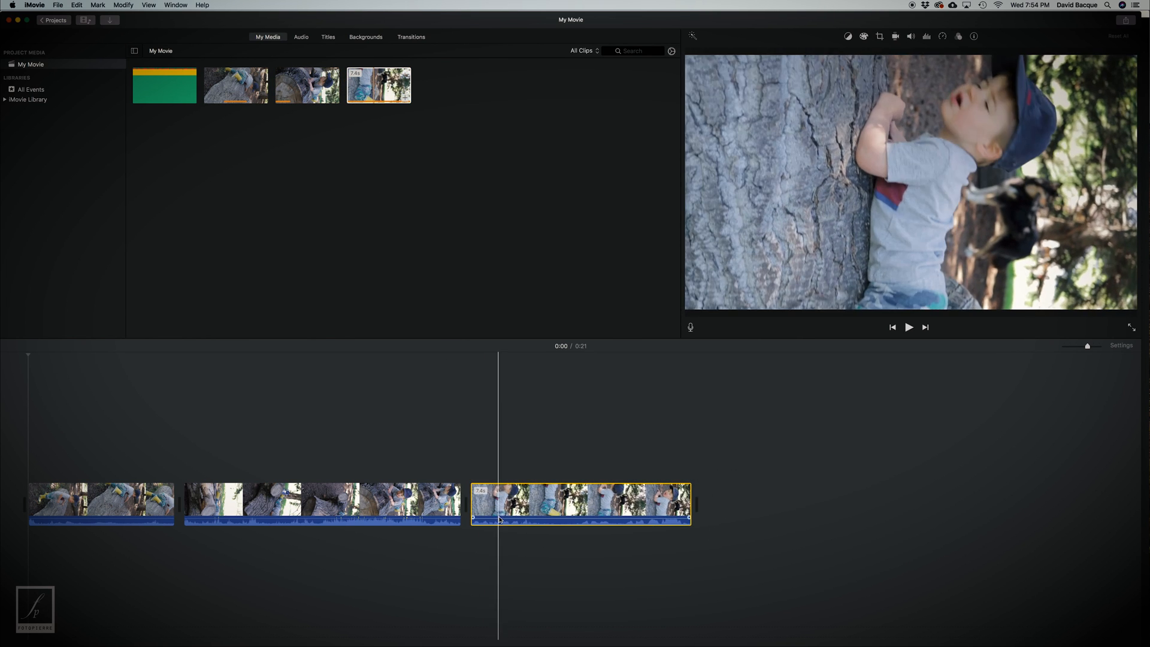
left_click(587, 504)
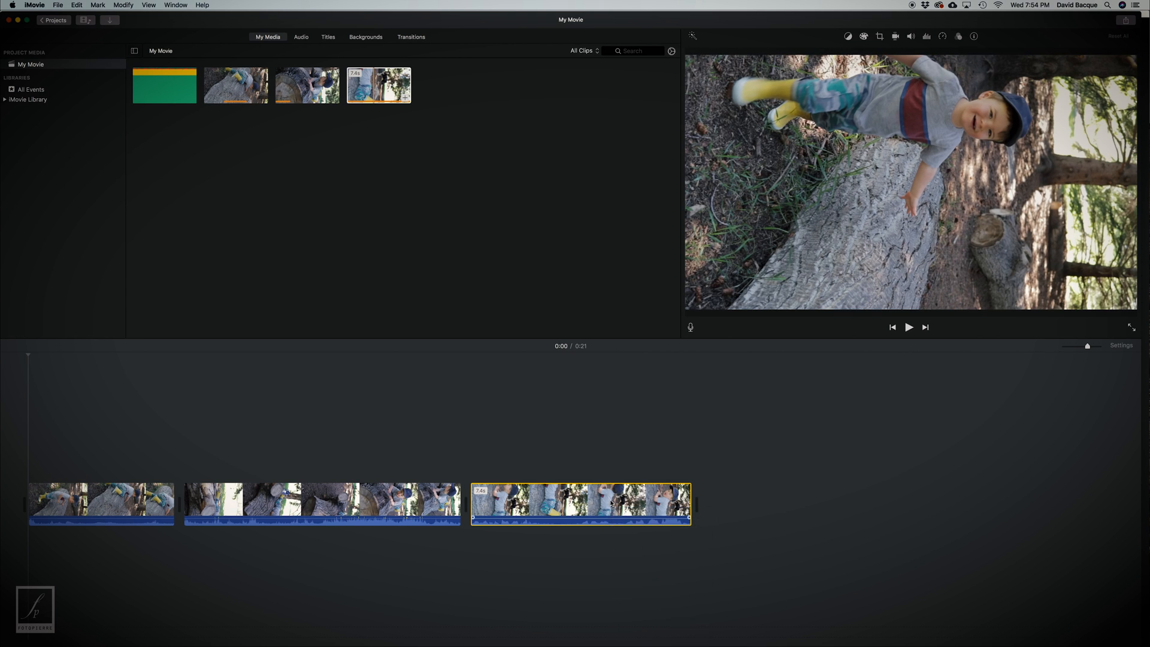
right_click(612, 504)
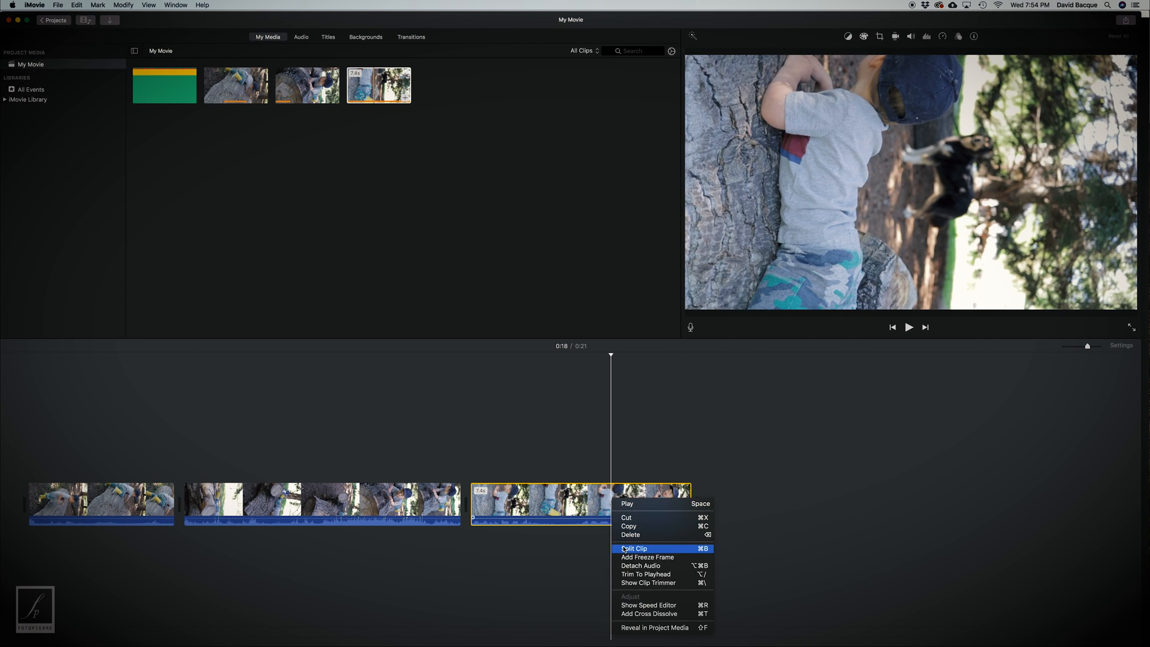
left_click(634, 548)
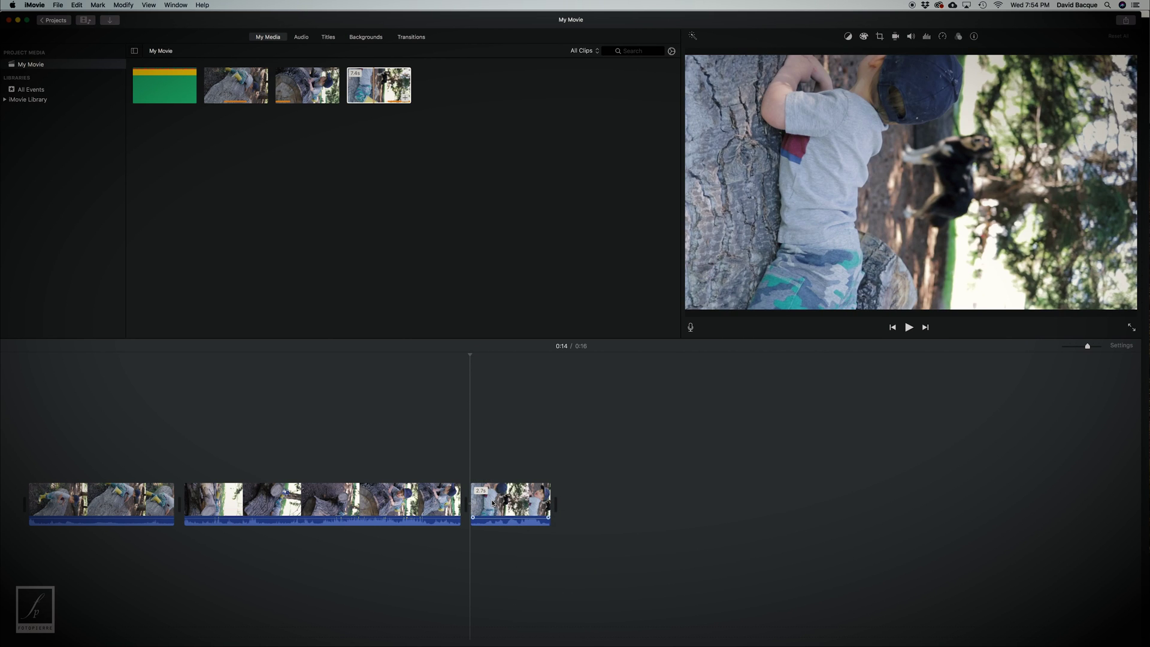
right_click(510, 503)
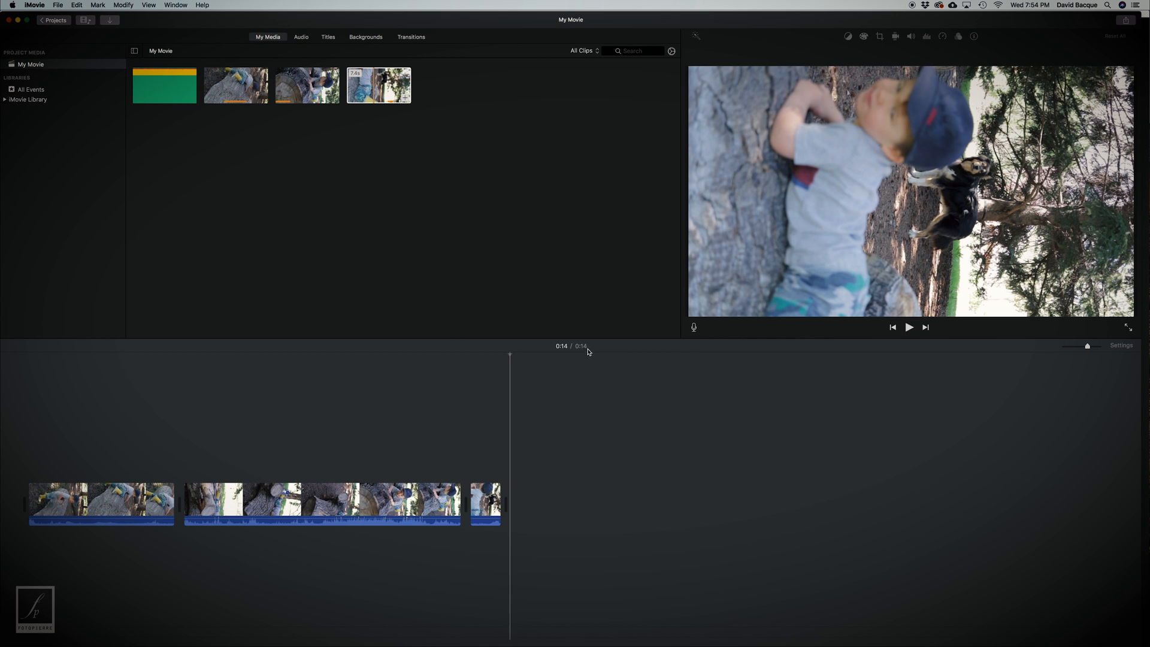
mouse_move(582, 369)
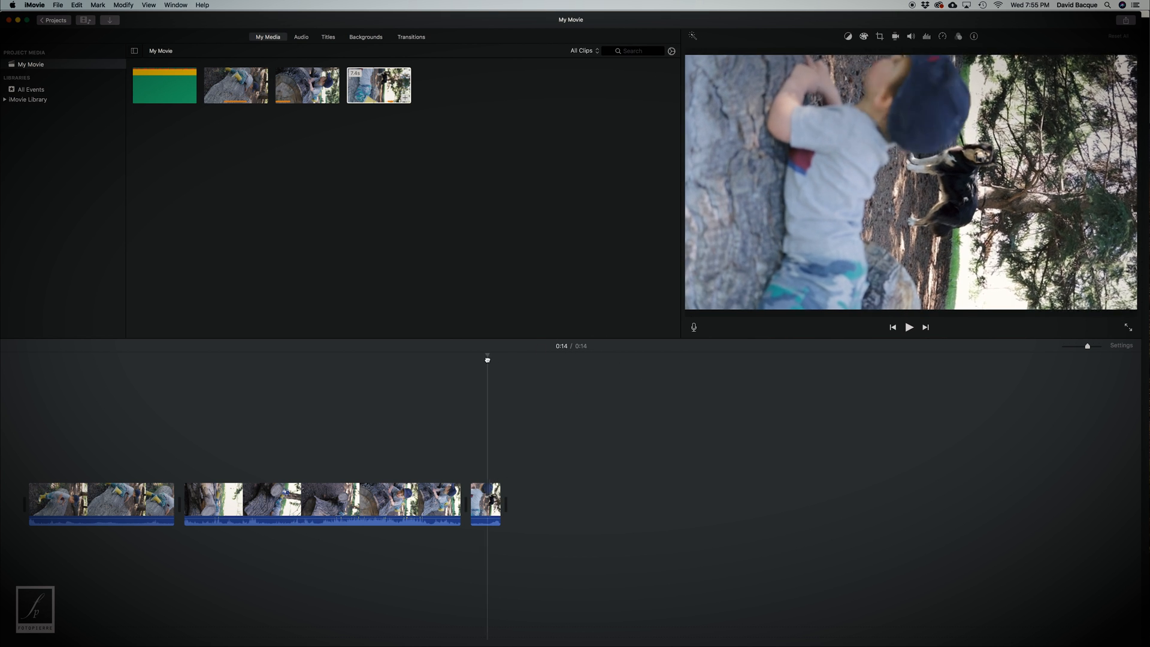
left_click(382, 356)
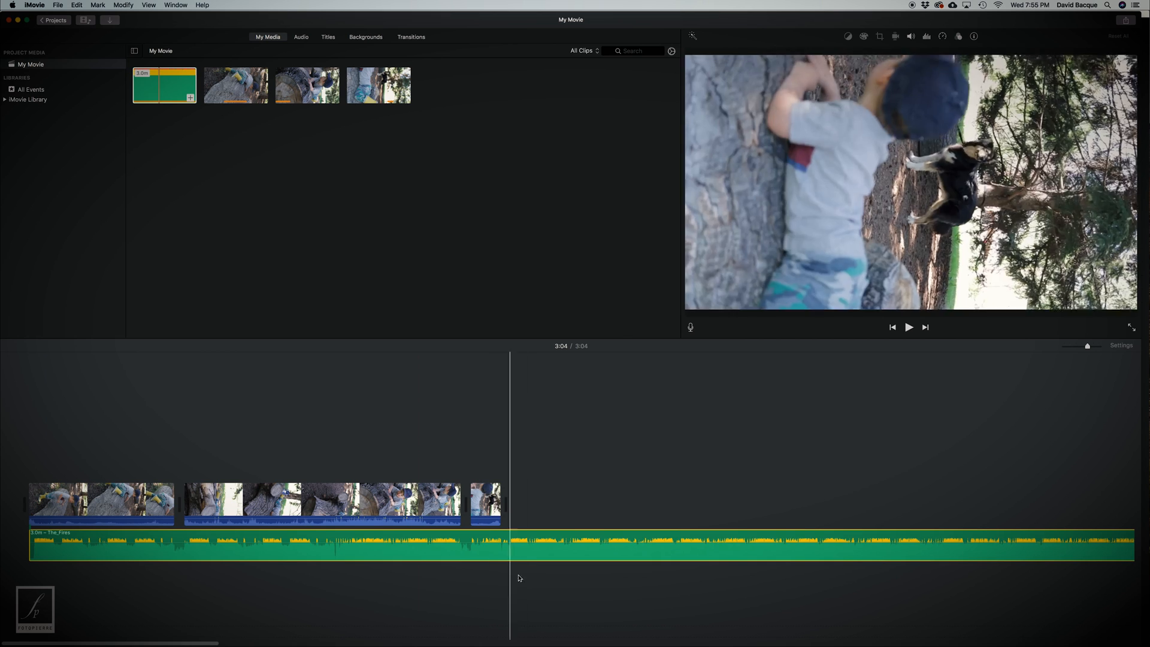
- Split the music at the video's 14-second end and rename the project Log Dog
right_click(510, 546)
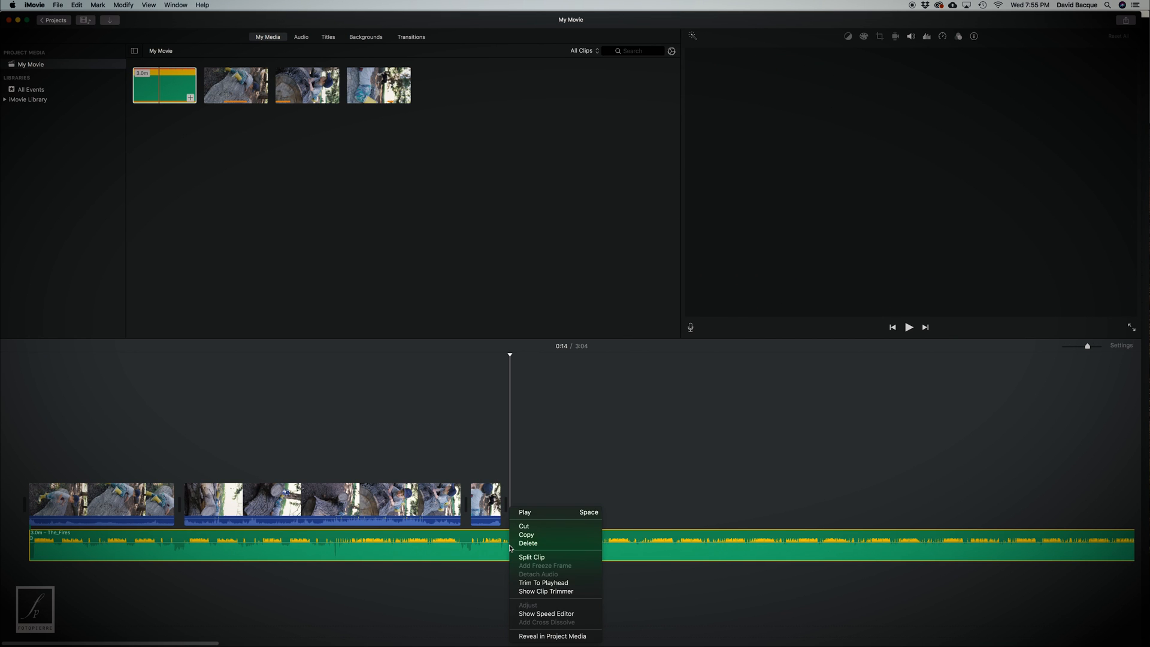
left_click(532, 558)
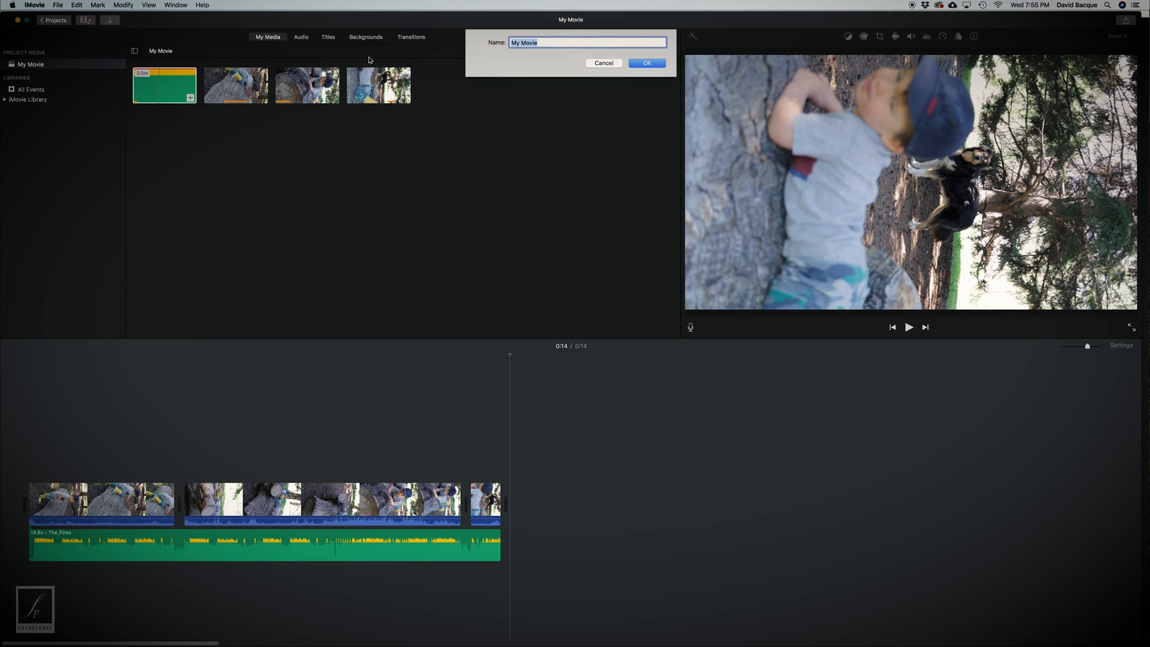
type("Log")
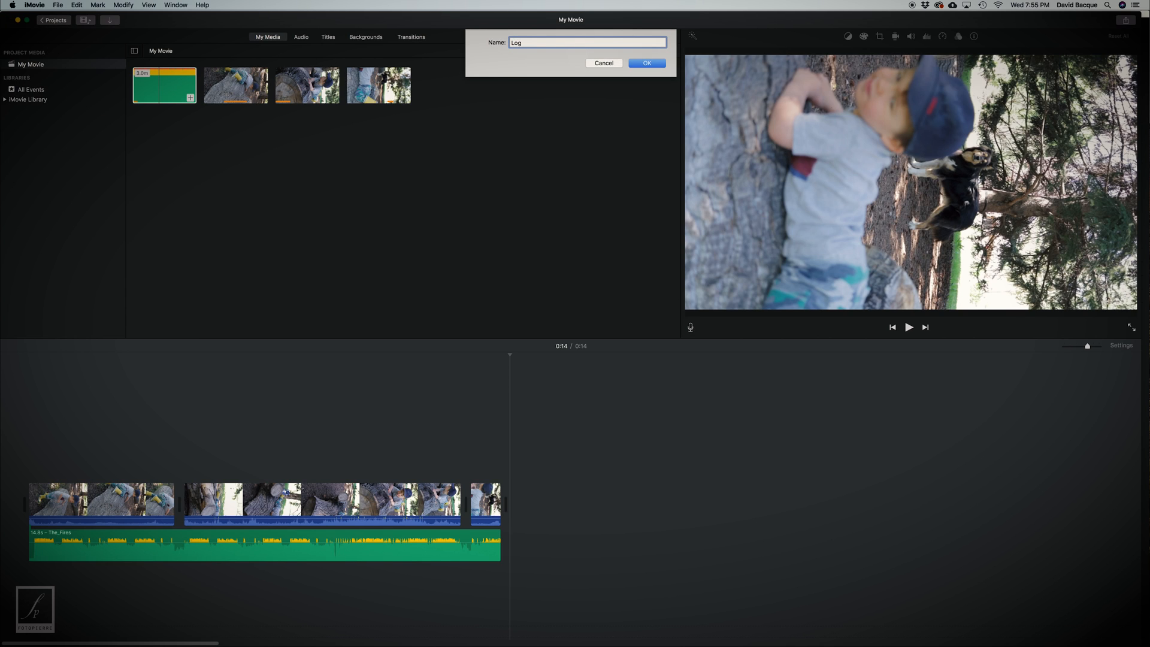
type("Dog")
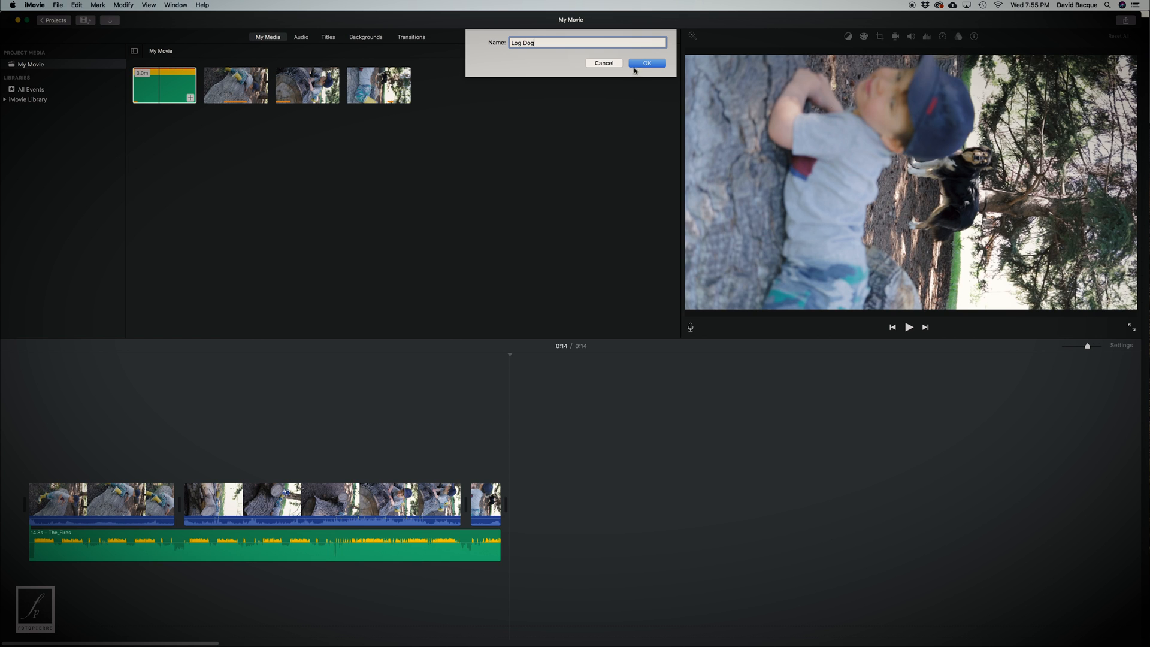
left_click(646, 62)
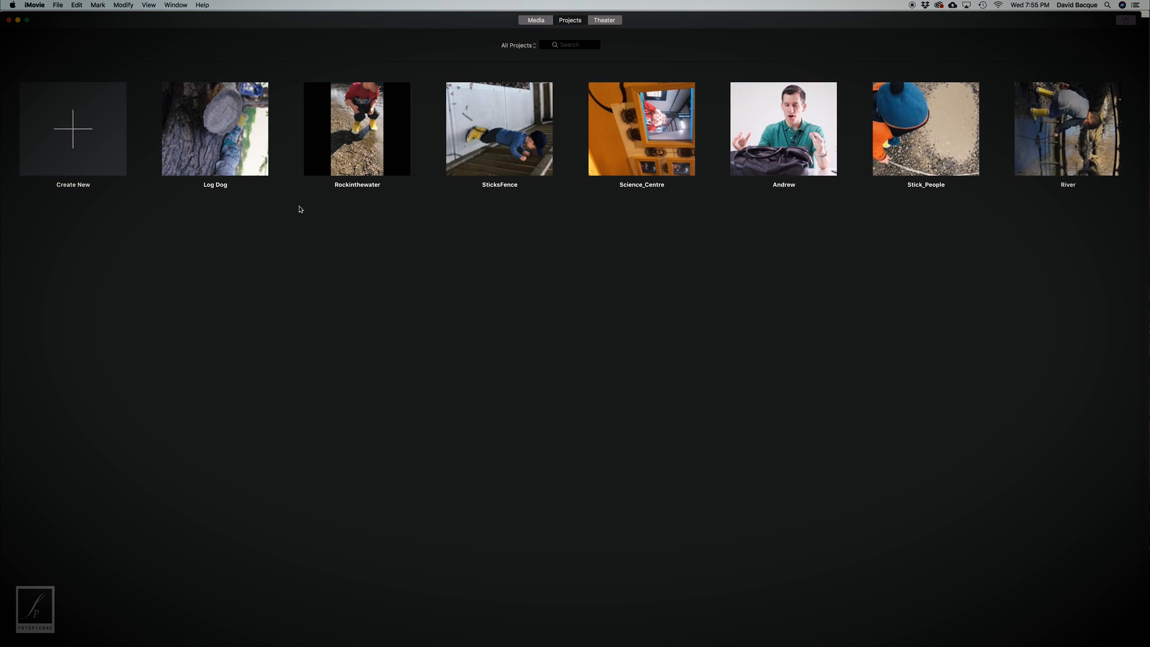
- Share Log Dog as a 720p file to Movies and reveal it in Finder
right_click(215, 130)
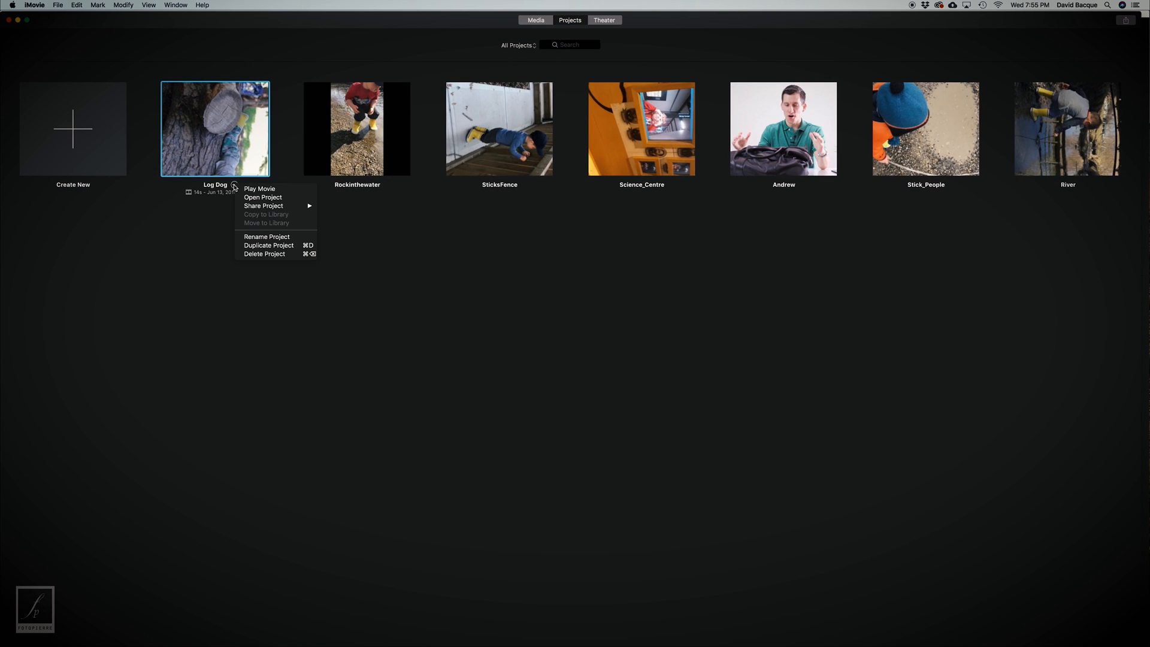
mouse_move(222, 203)
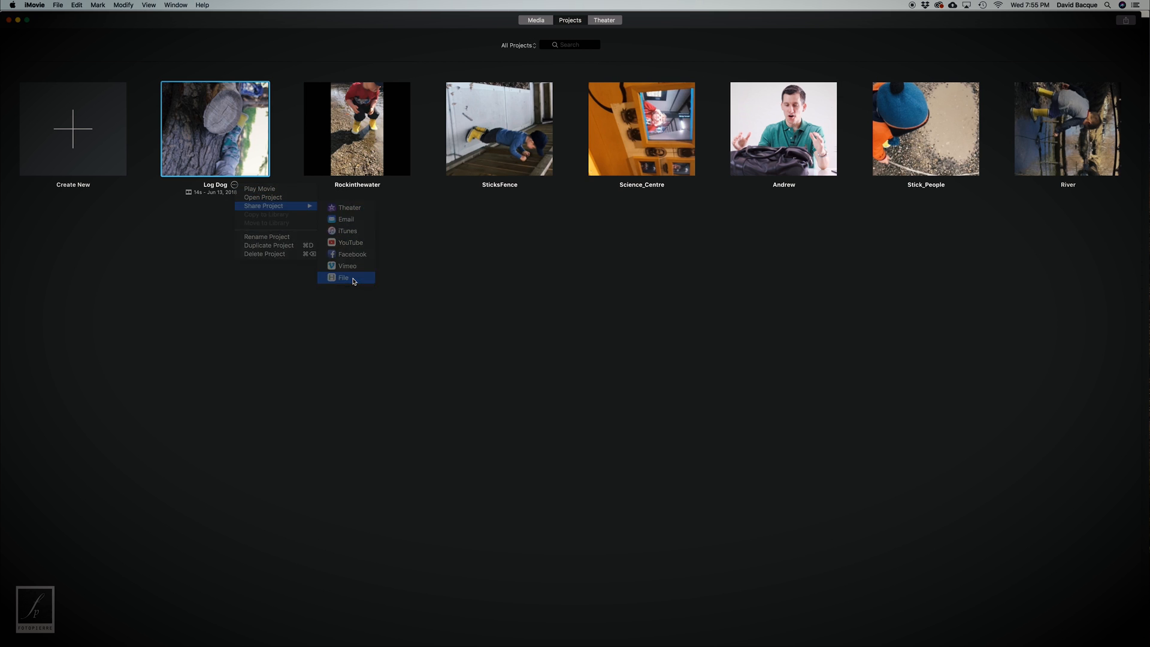
left_click(344, 277)
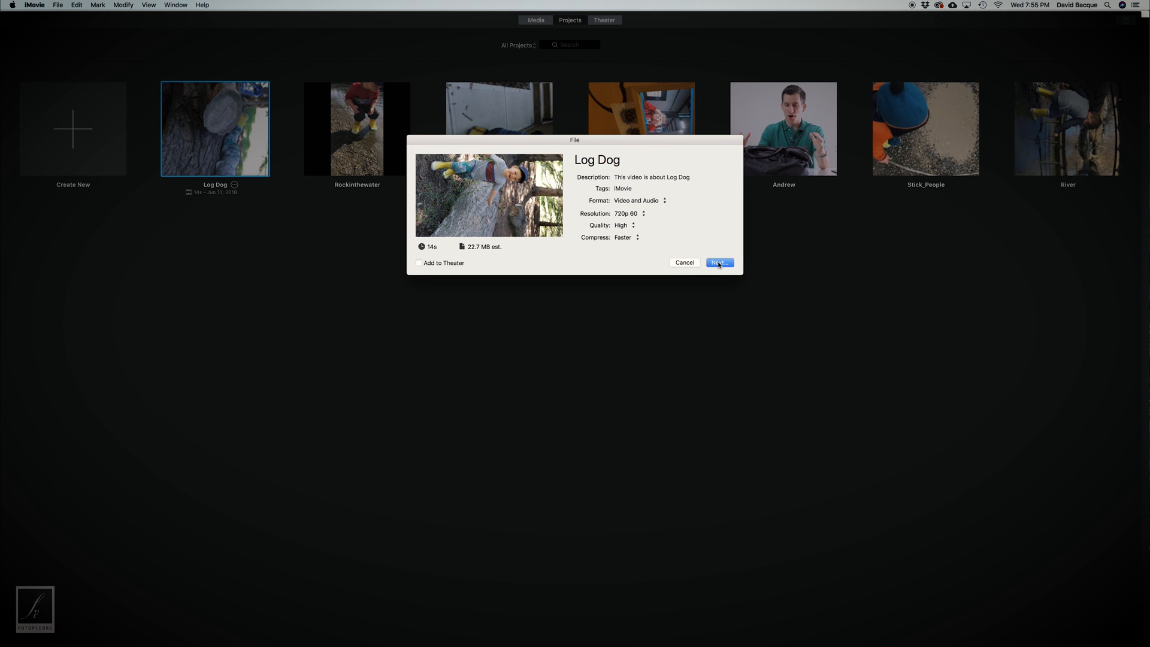
left_click(719, 262)
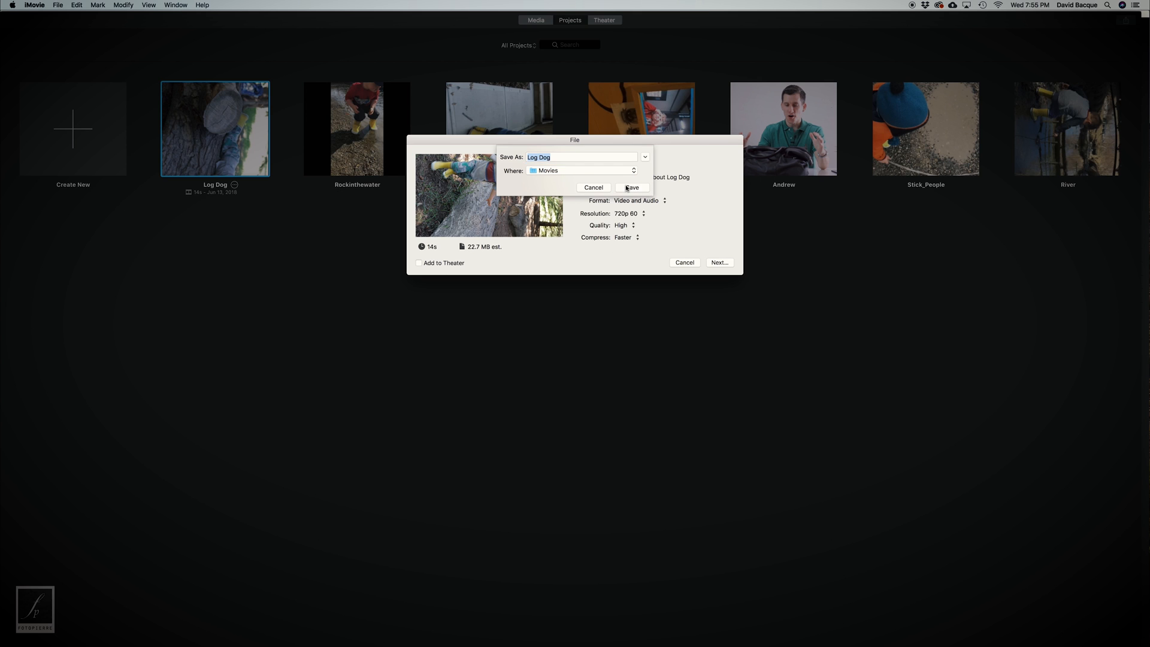
left_click(631, 187)
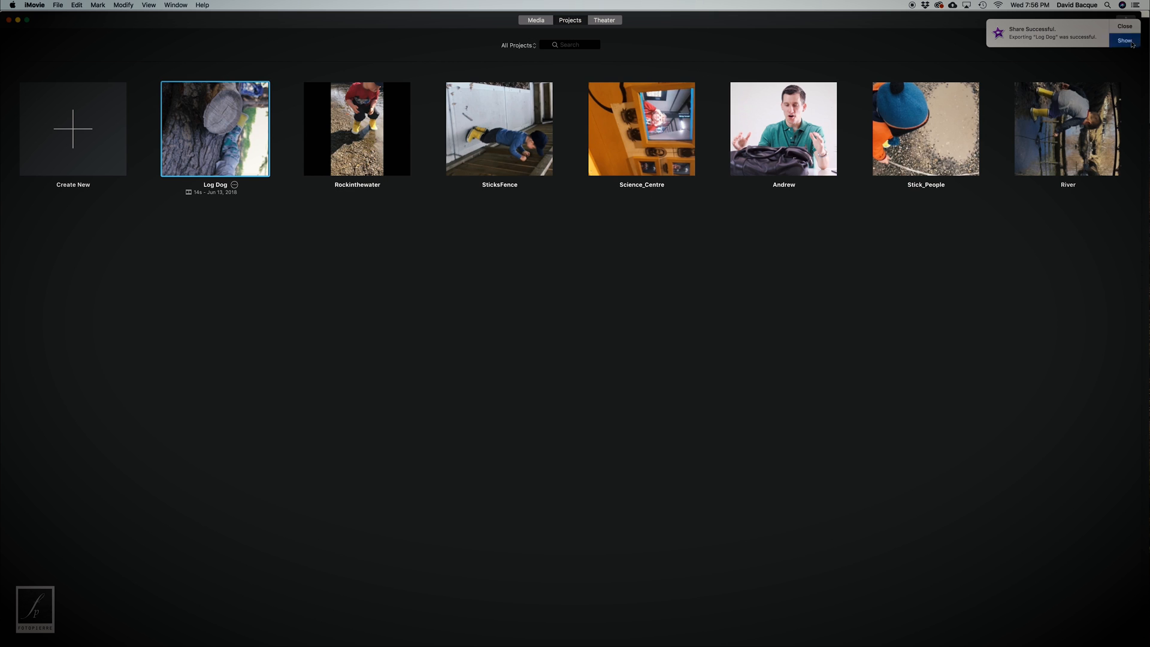
left_click(1124, 40)
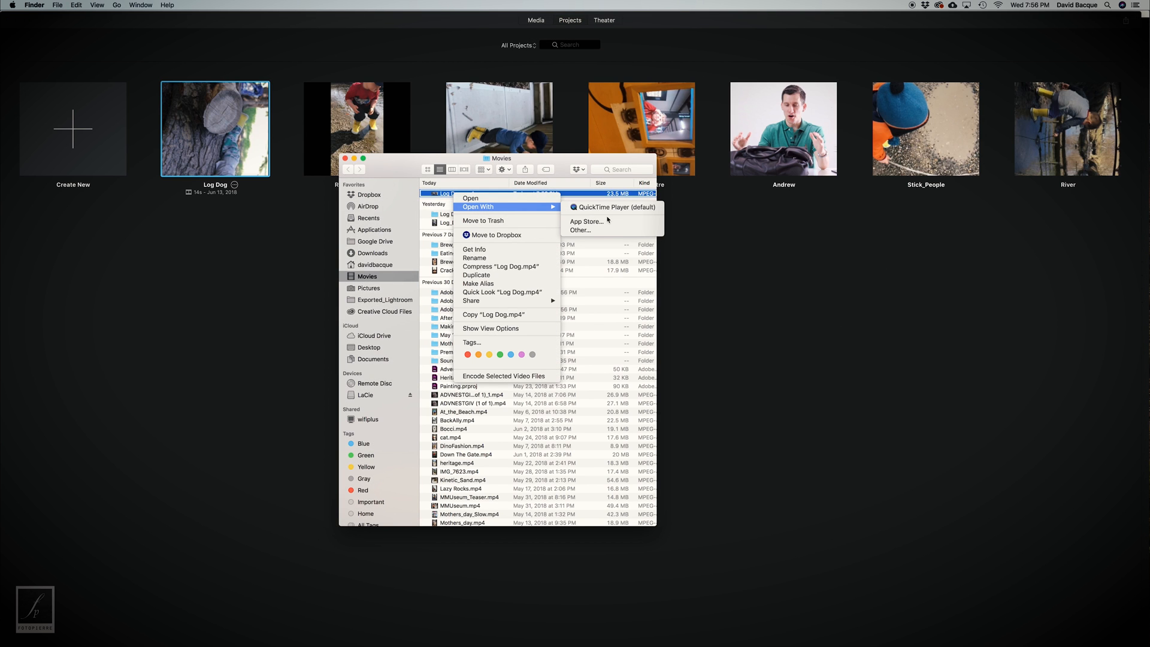
- Open the exported Log Dog.mp4 in QuickTime Player and rotate it upright
left_click(603, 207)
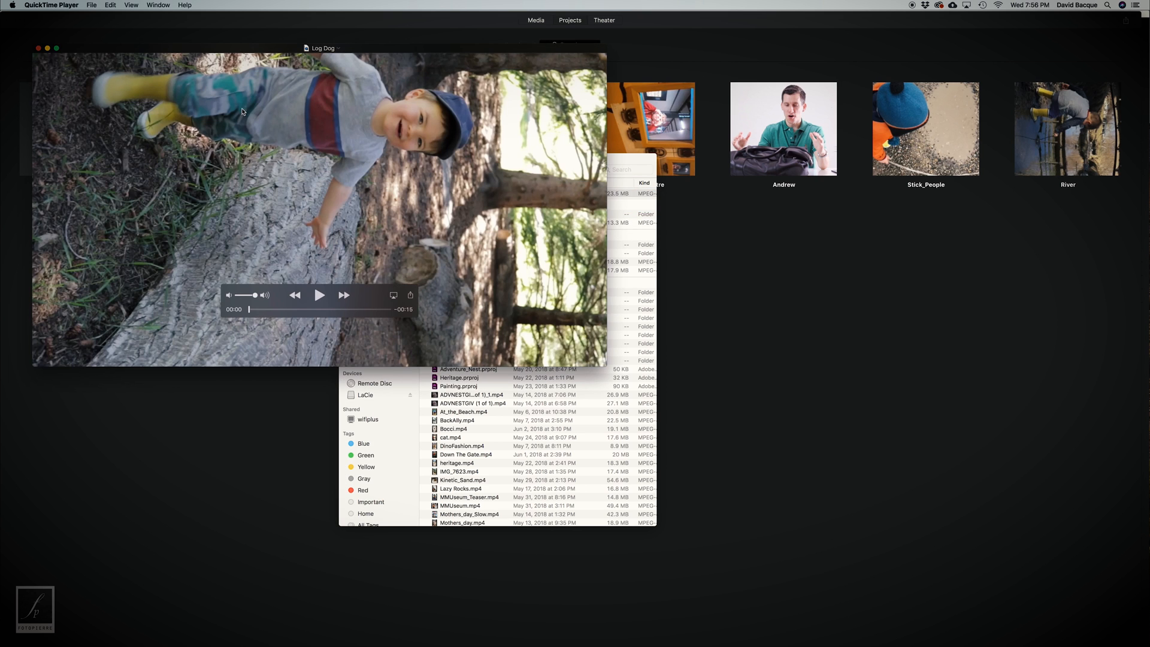
left_click(111, 5)
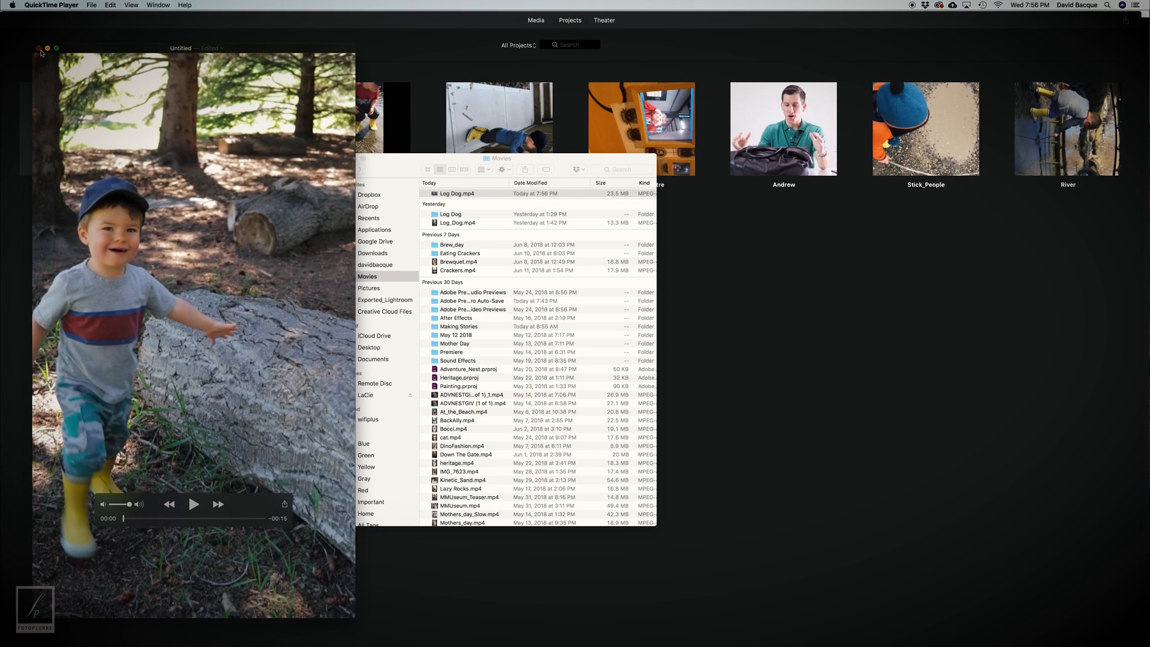
- Save the upright movie as 'Log Dog Rotate' in Movies, then bring it to AirDrop
left_click(39, 48)
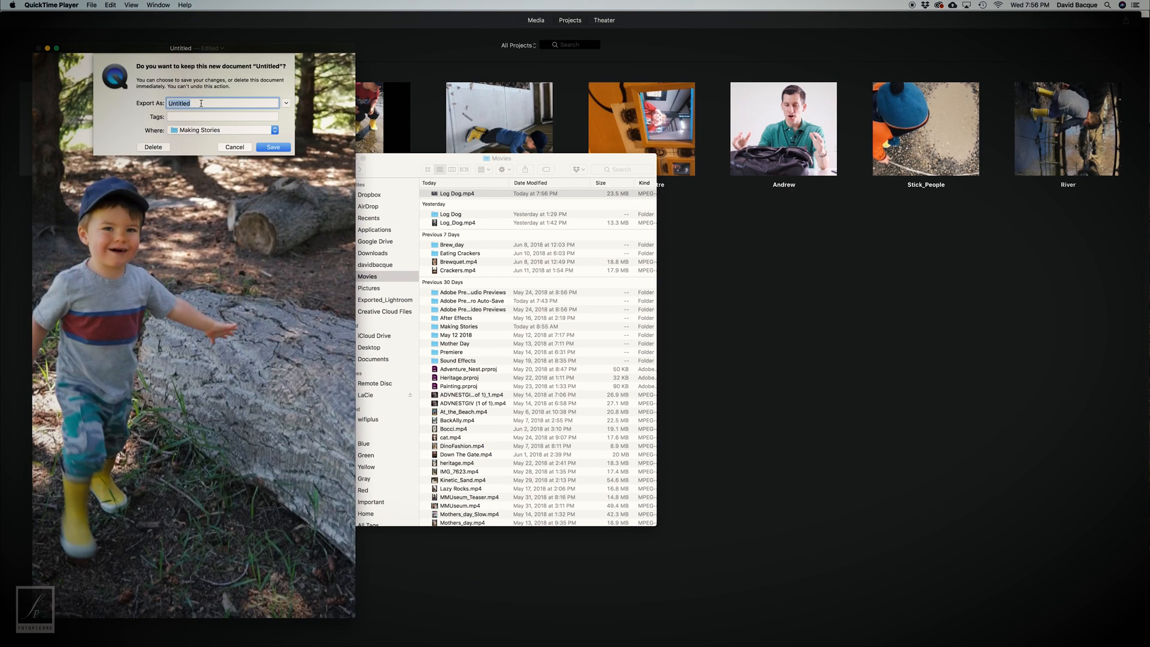
type("Log Dog")
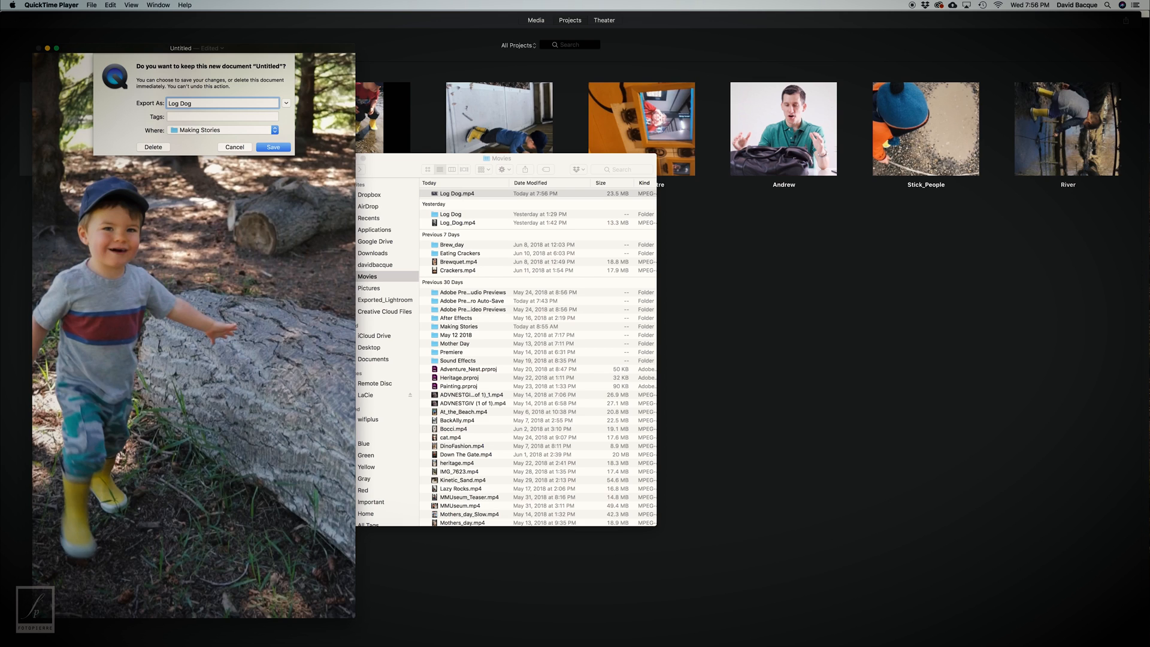
type("Rotate")
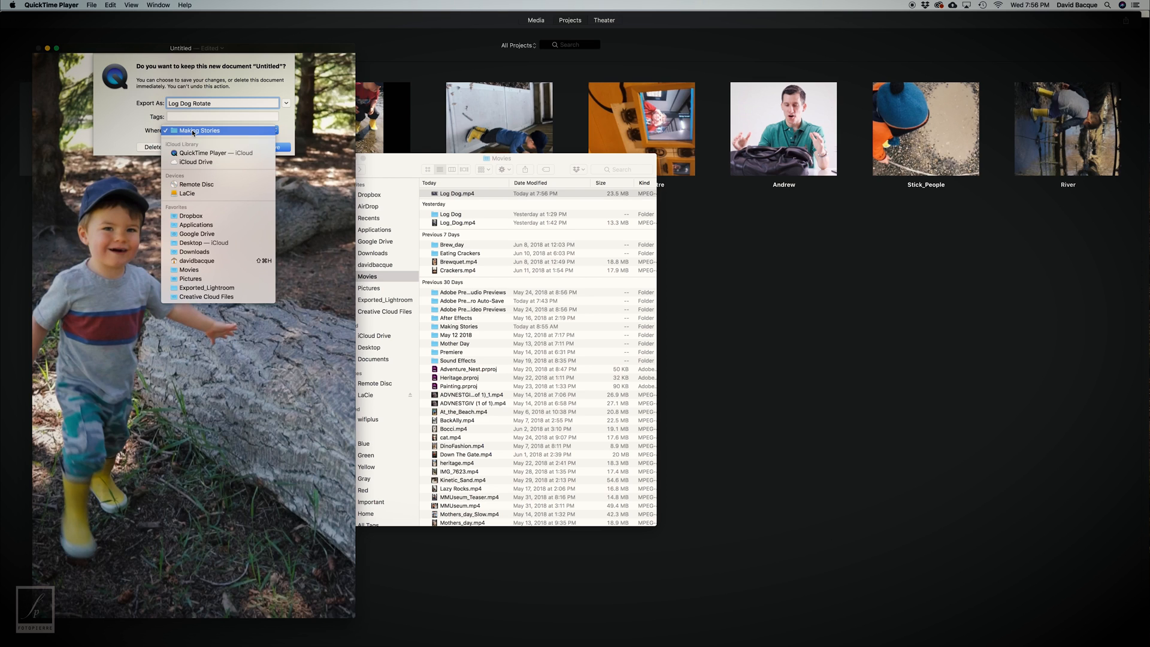
left_click(189, 269)
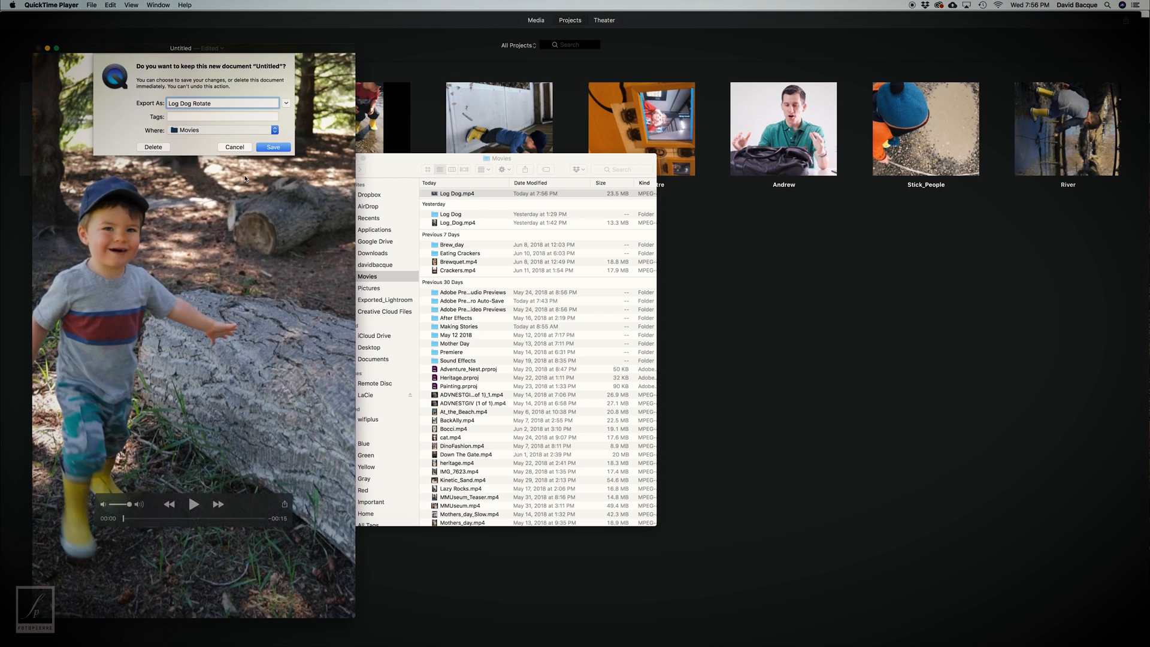
left_click(273, 147)
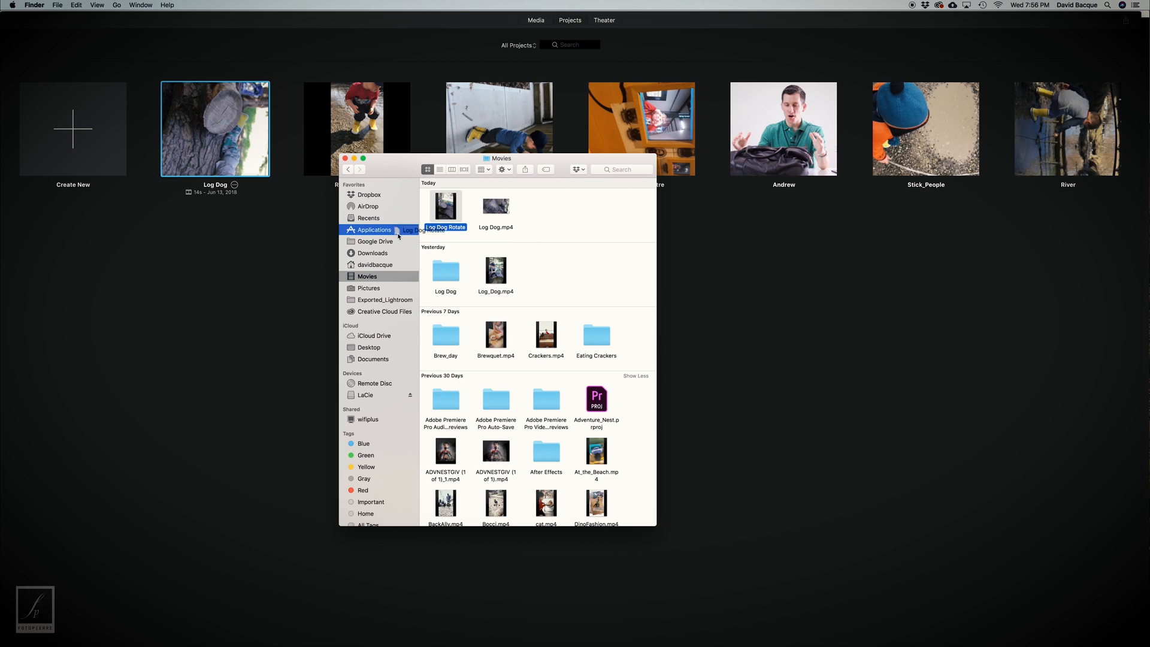
left_click(369, 206)
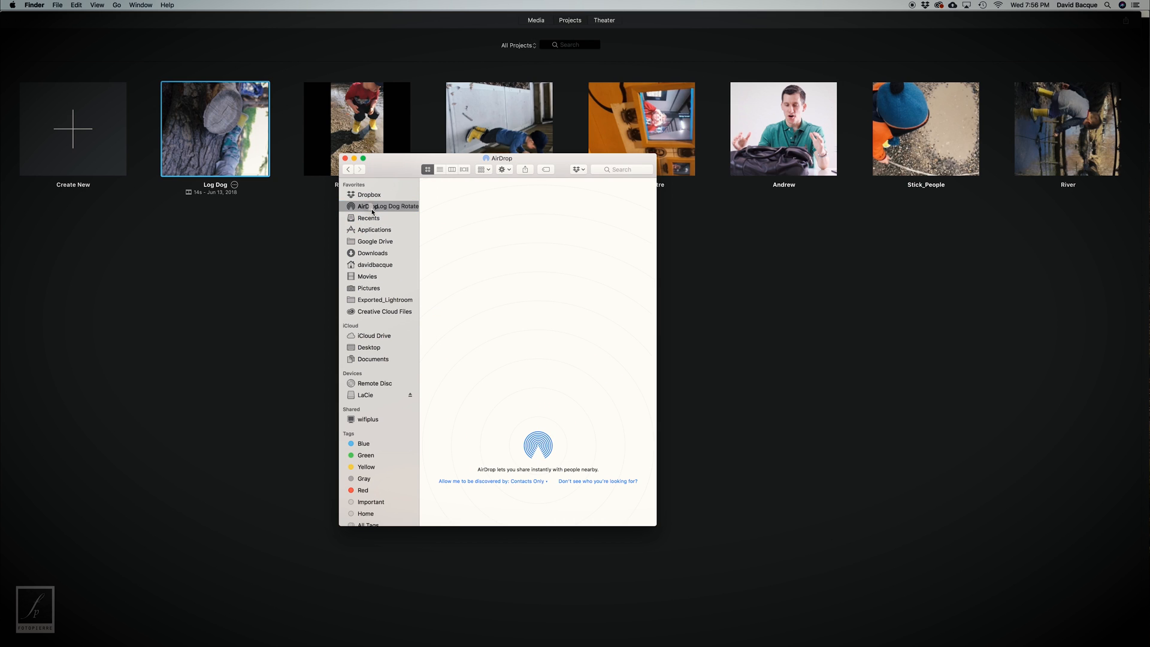